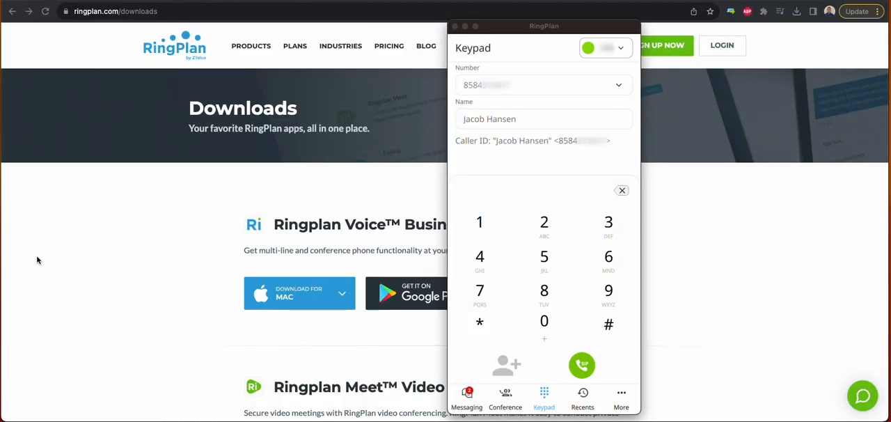
pyautogui.moveTo(22, 254)
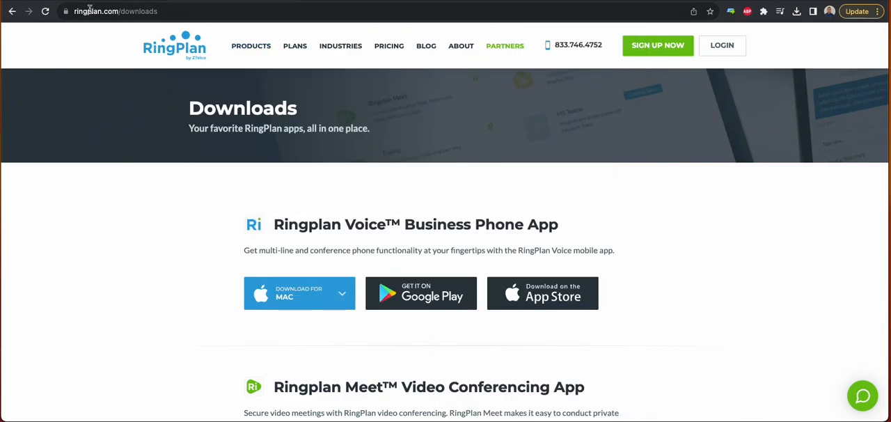
pyautogui.moveTo(225, 250)
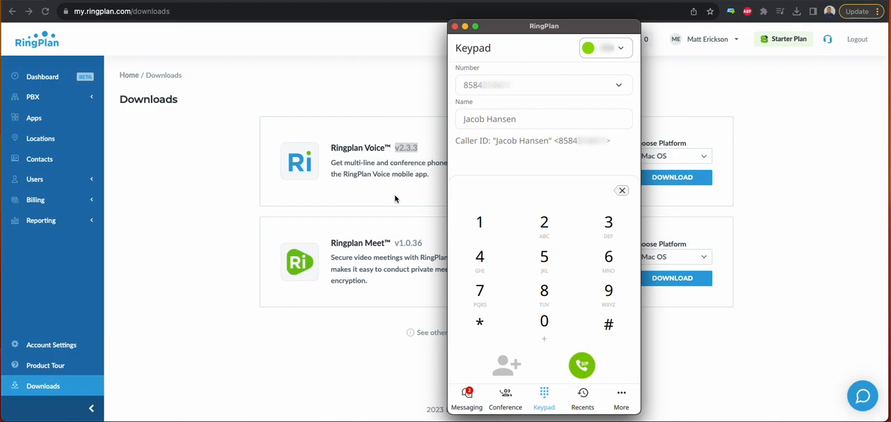
pyautogui.moveTo(611, 108)
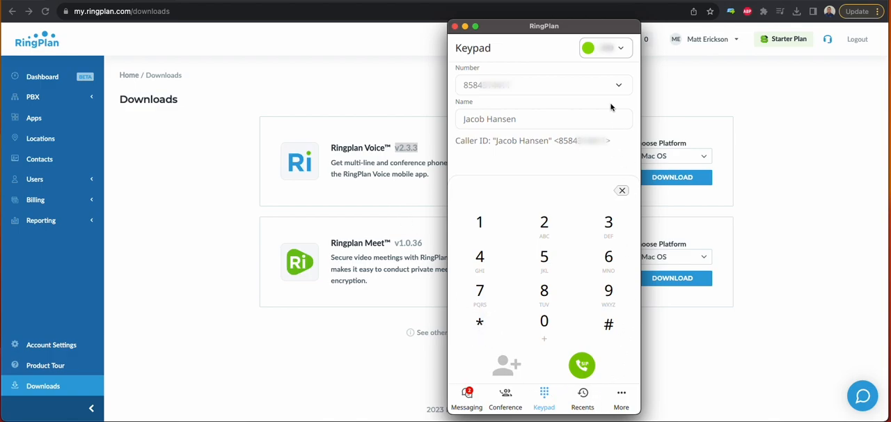
pyautogui.moveTo(525, 84)
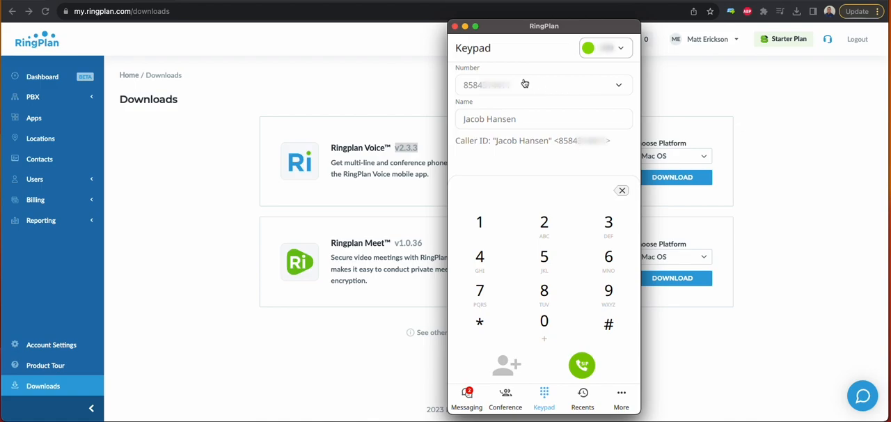
pyautogui.moveTo(516, 72)
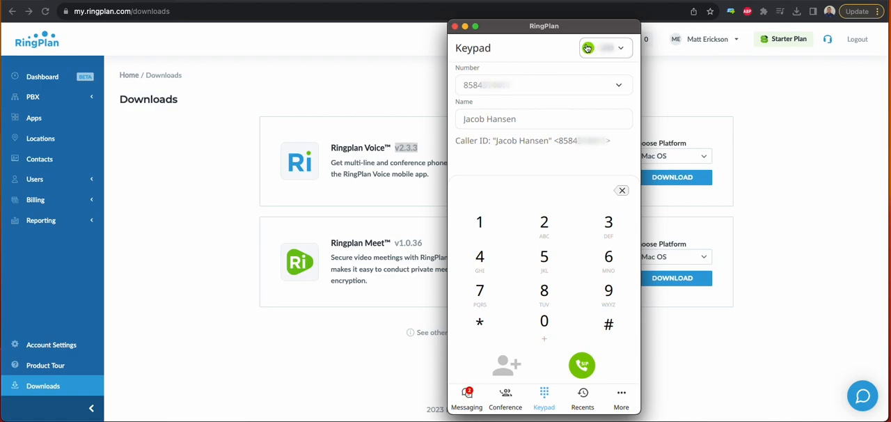
pyautogui.click(599, 48)
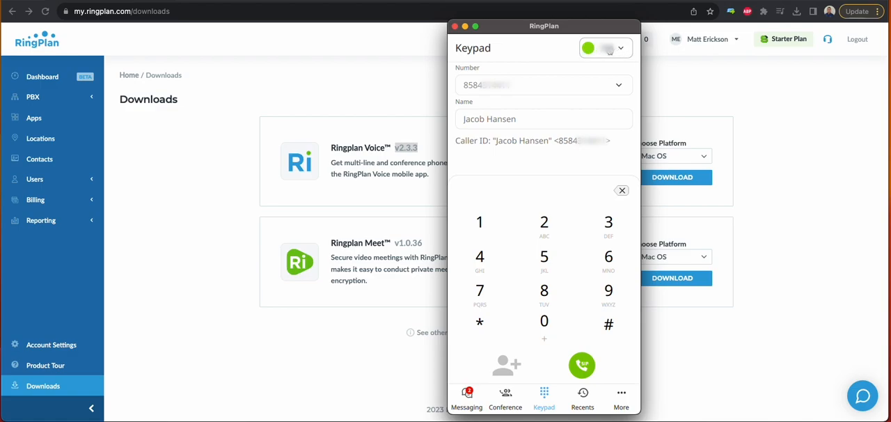
pyautogui.click(624, 48)
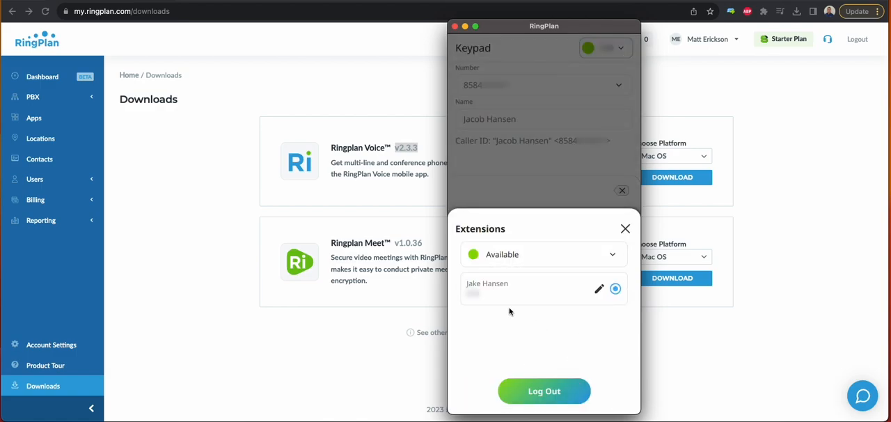
pyautogui.moveTo(555, 298)
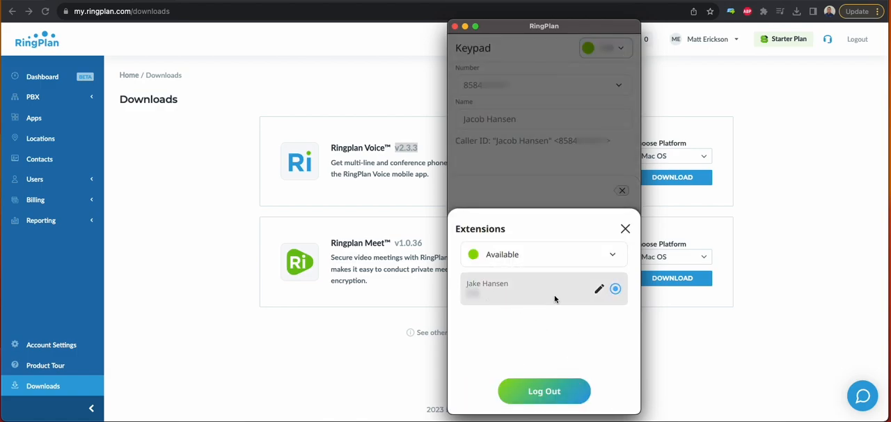
pyautogui.moveTo(524, 279)
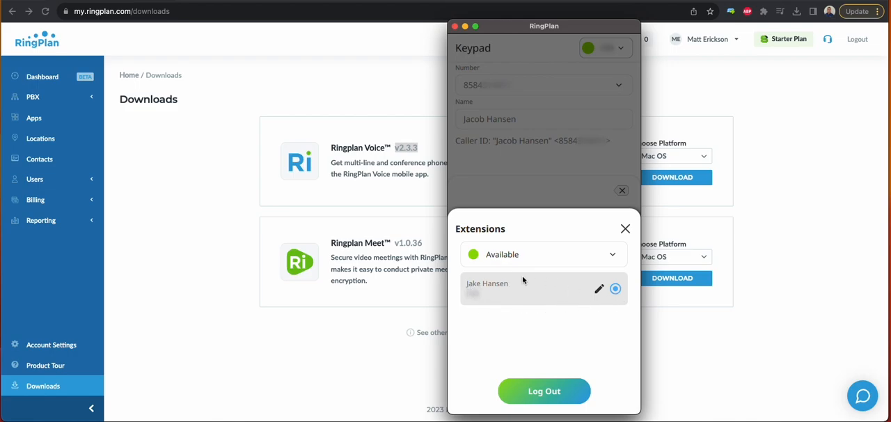
pyautogui.moveTo(488, 337)
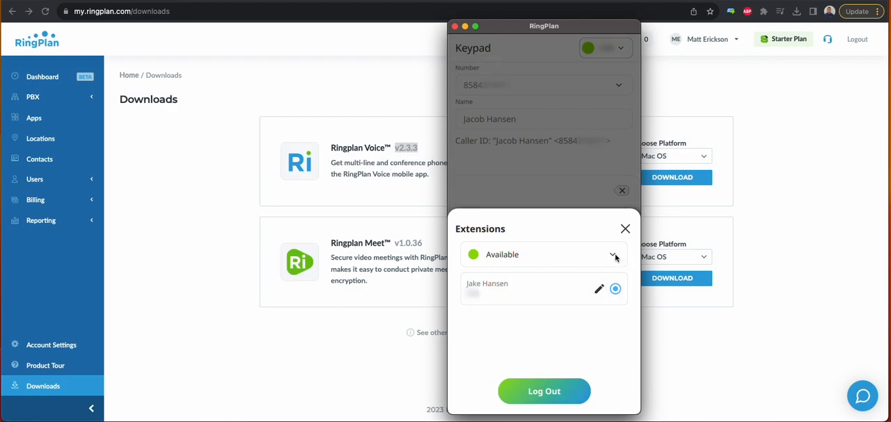
pyautogui.click(616, 253)
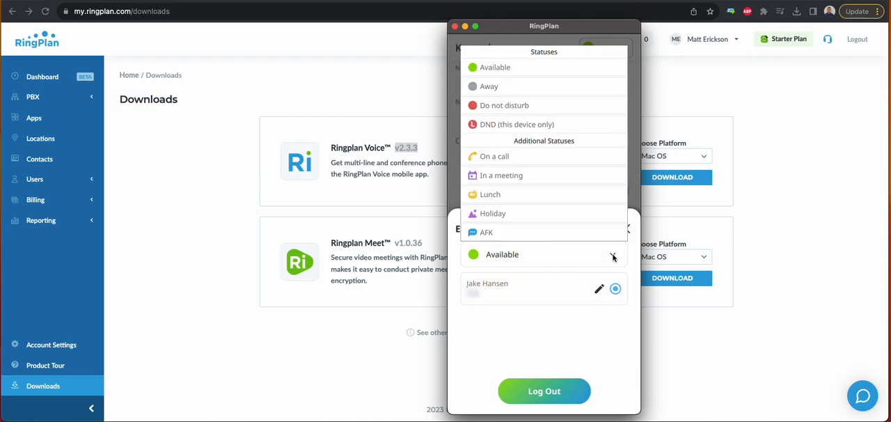
pyautogui.moveTo(548, 74)
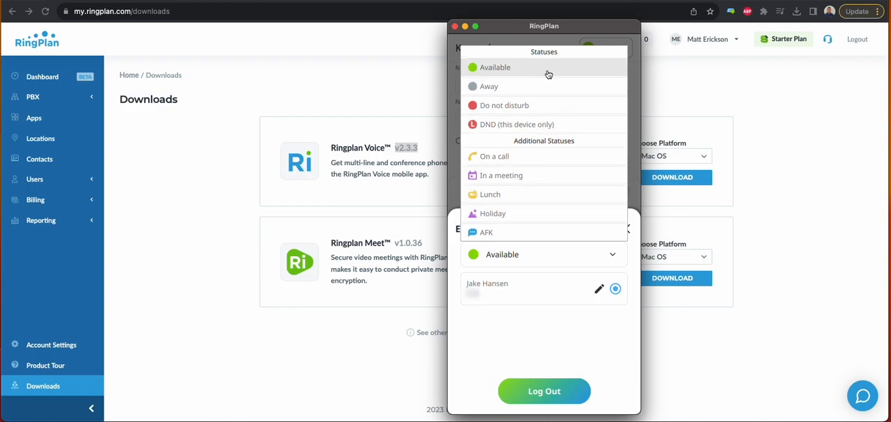
pyautogui.moveTo(541, 103)
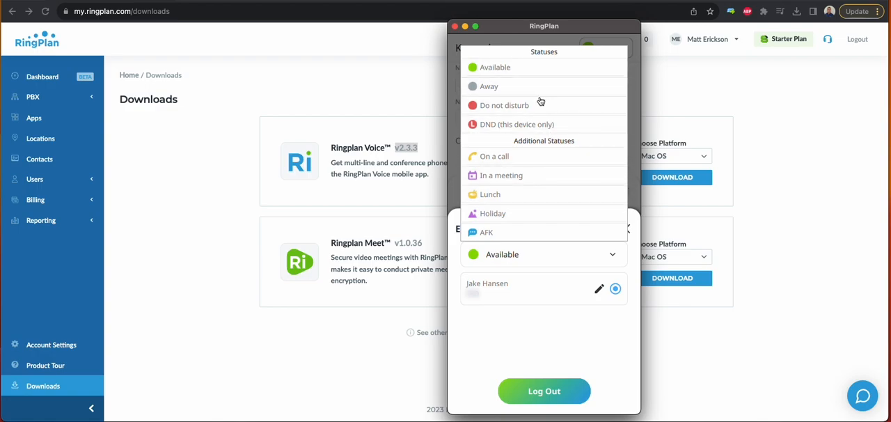
pyautogui.moveTo(563, 128)
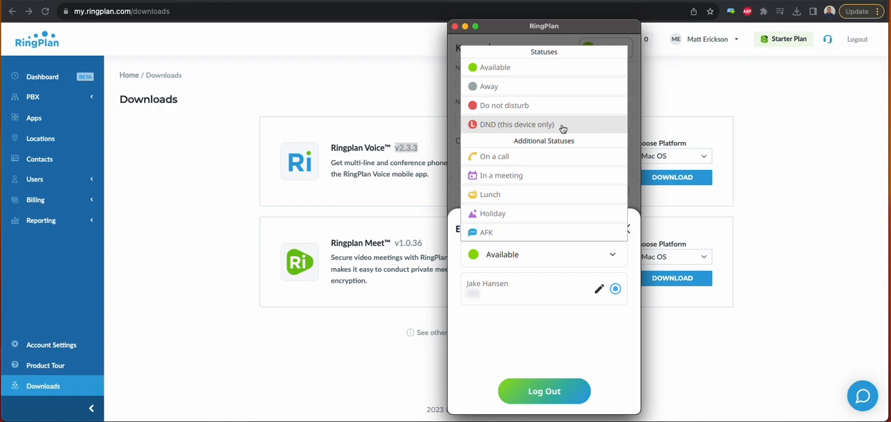
pyautogui.moveTo(568, 144)
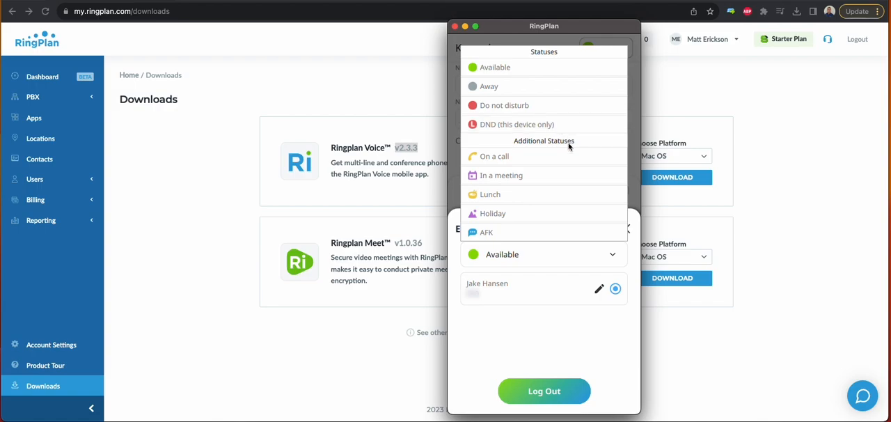
pyautogui.moveTo(574, 197)
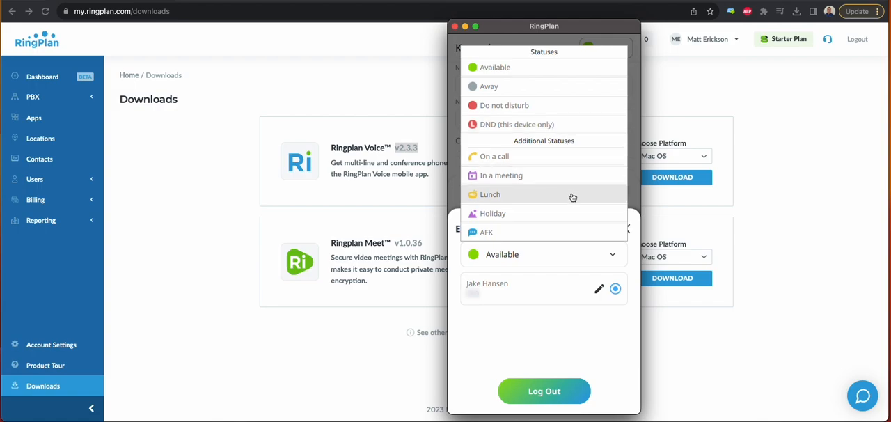
pyautogui.moveTo(574, 204)
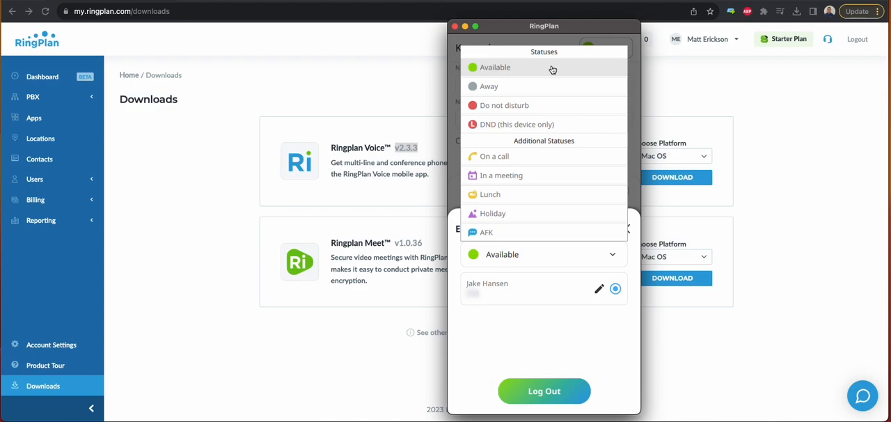
pyautogui.moveTo(532, 70)
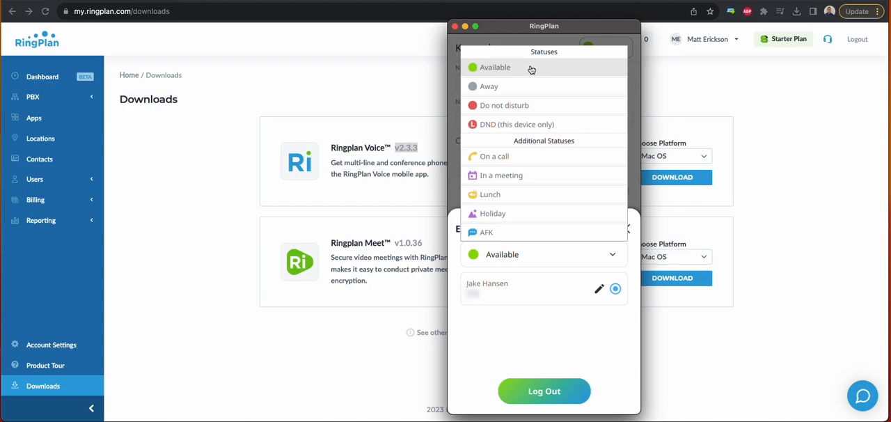
pyautogui.moveTo(524, 86)
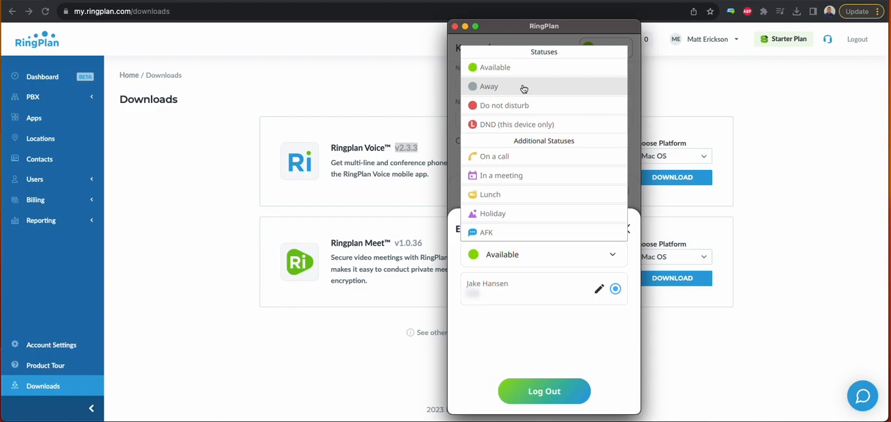
pyautogui.moveTo(549, 107)
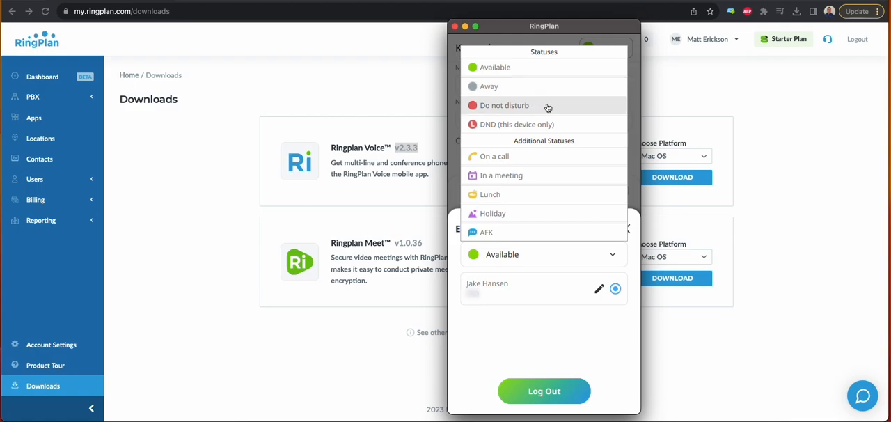
pyautogui.moveTo(507, 111)
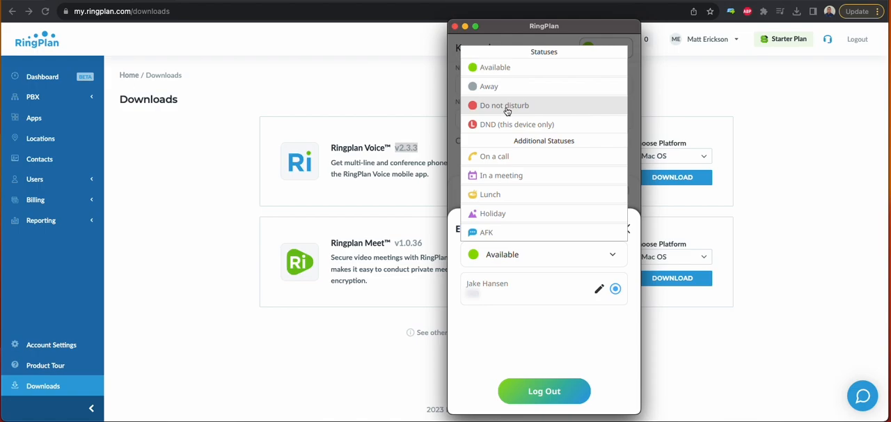
pyautogui.moveTo(504, 110)
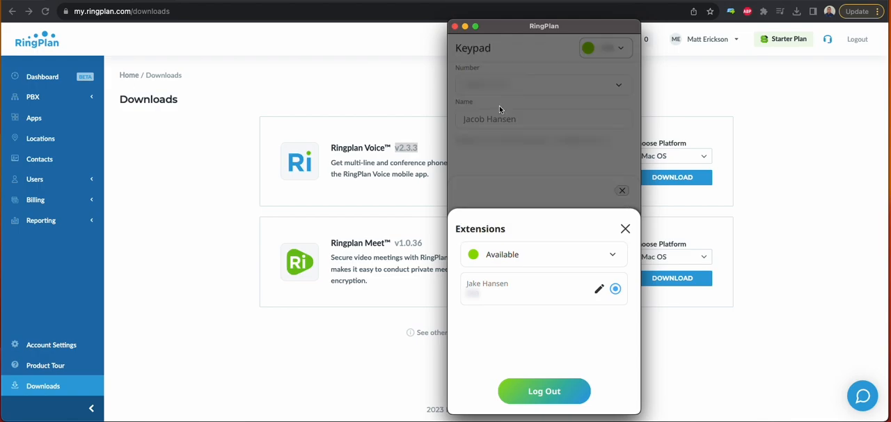
# Expand the Statuses dropdown for the extension
pyautogui.click(543, 253)
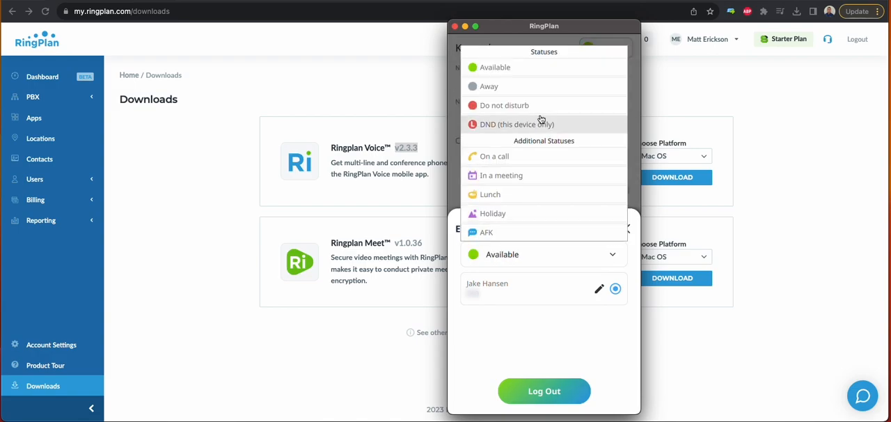
pyautogui.moveTo(540, 109)
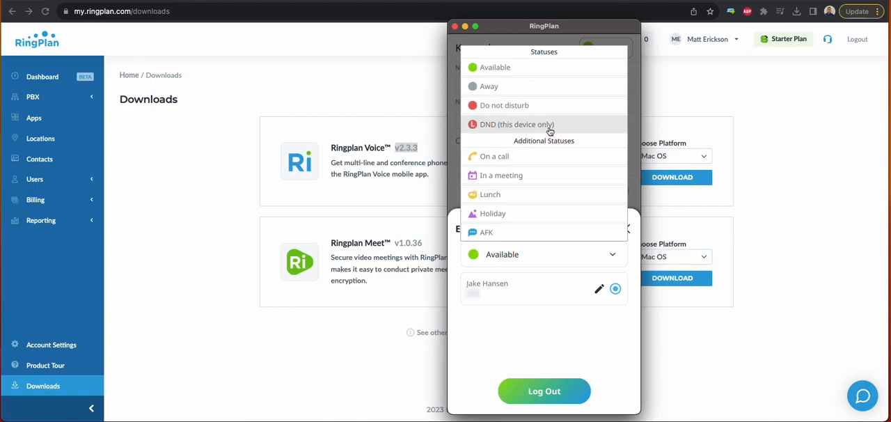
pyautogui.moveTo(499, 131)
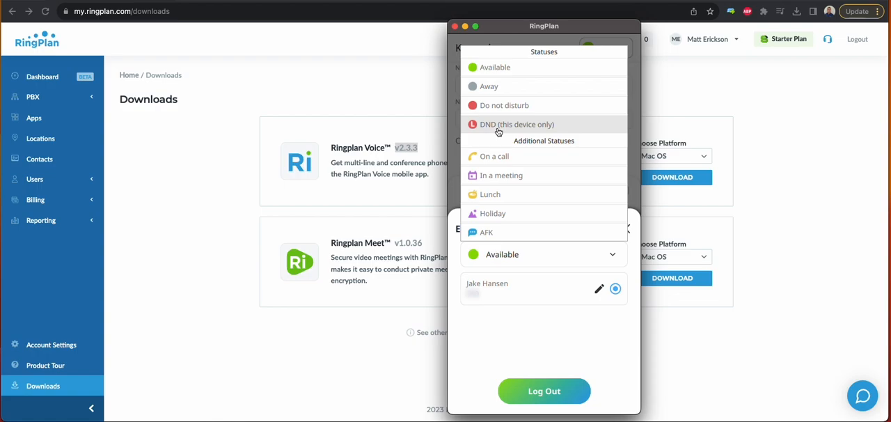
# Try the DND (this device only) status, then switch the extension back to Available
pyautogui.click(517, 124)
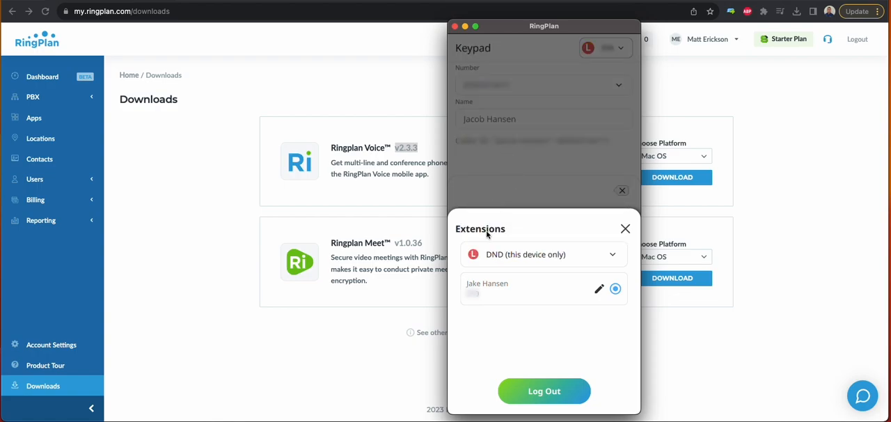
pyautogui.moveTo(532, 254)
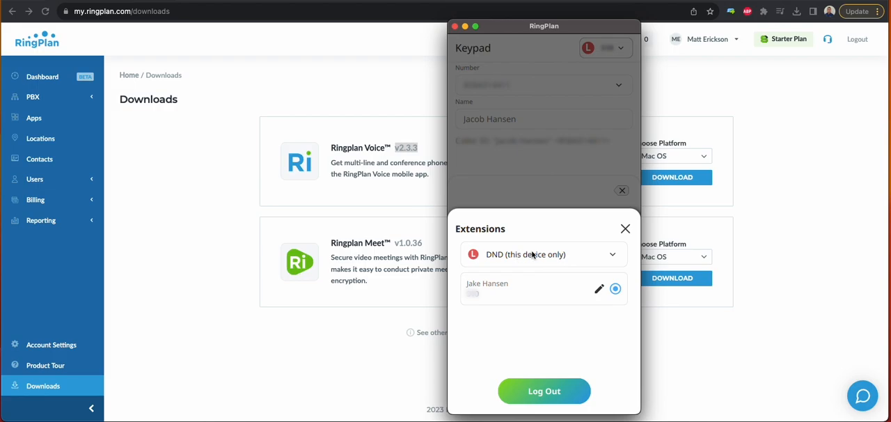
pyautogui.moveTo(598, 255)
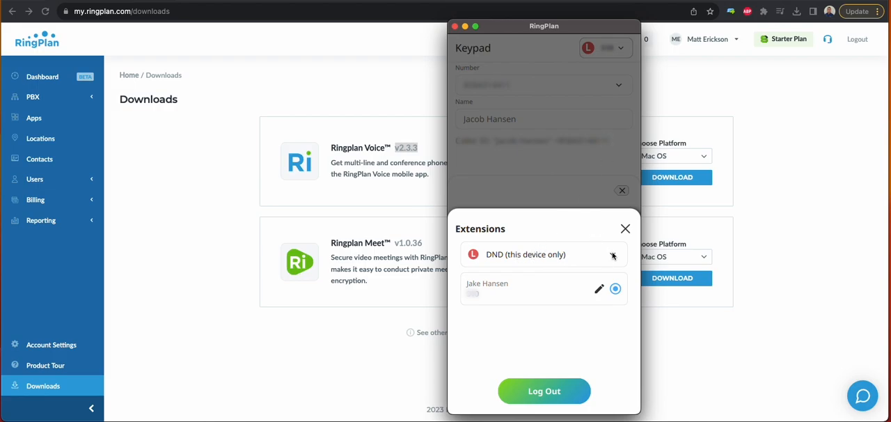
pyautogui.click(613, 254)
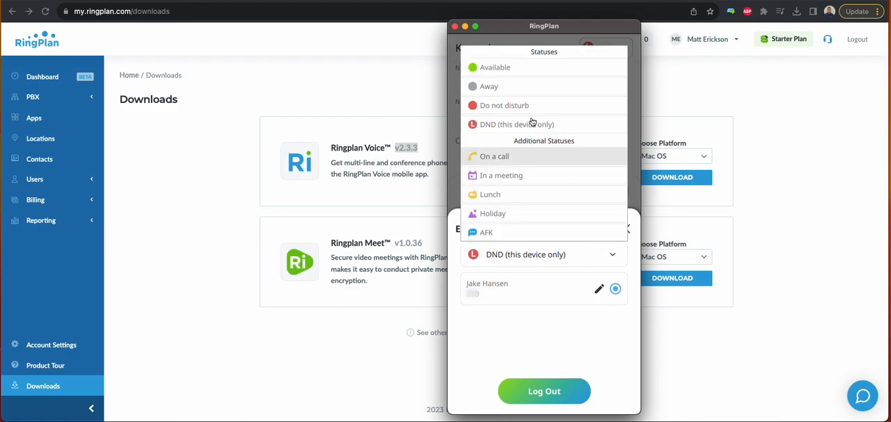
pyautogui.moveTo(516, 108)
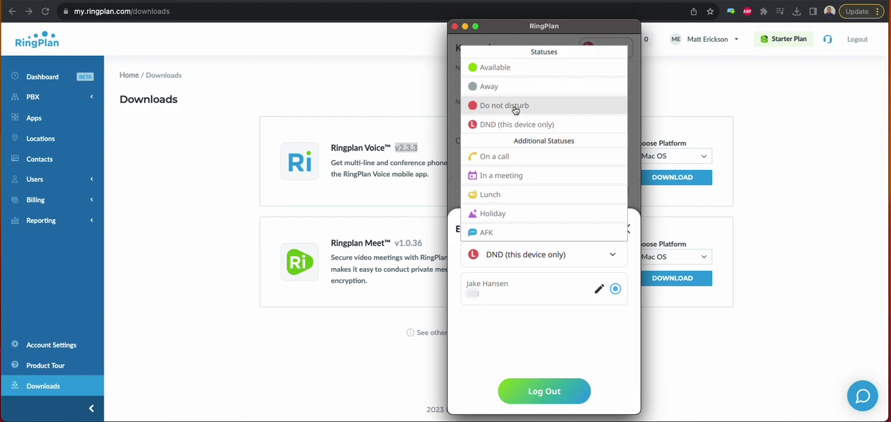
pyautogui.moveTo(513, 124)
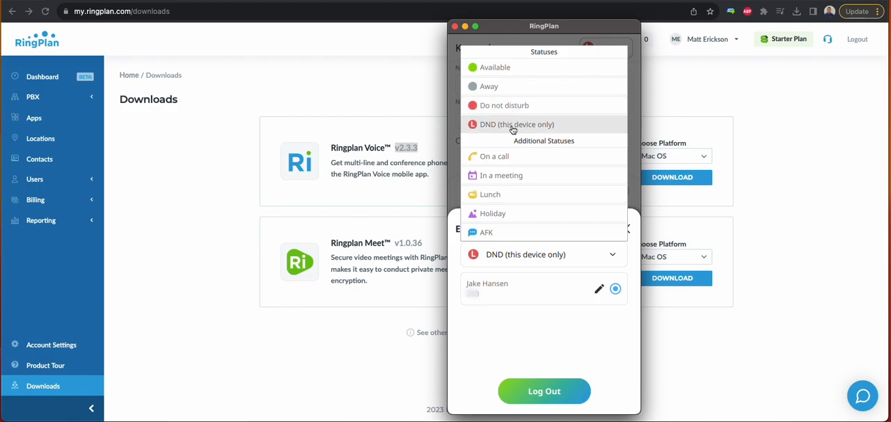
pyautogui.moveTo(523, 128)
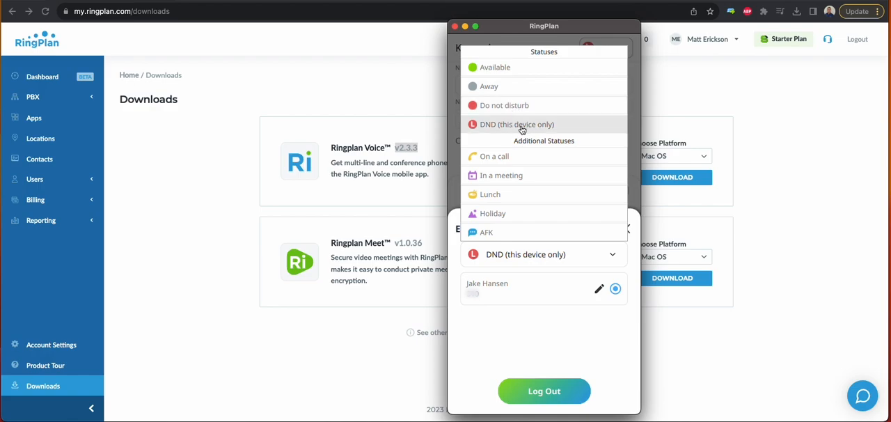
pyautogui.moveTo(513, 189)
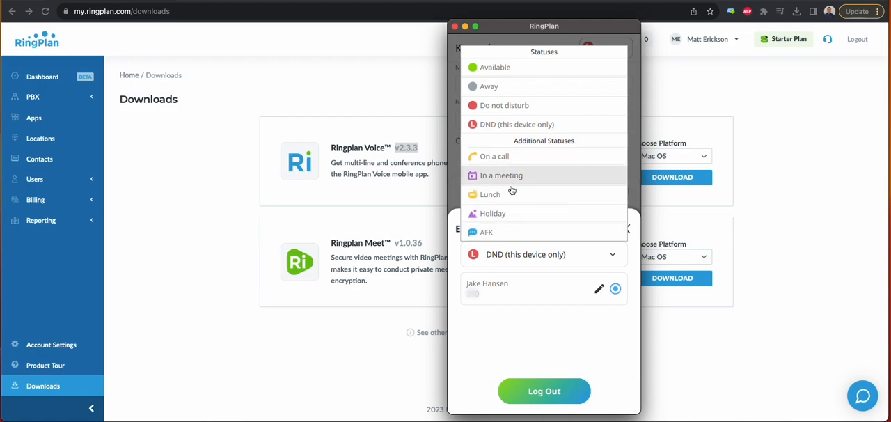
pyautogui.moveTo(507, 234)
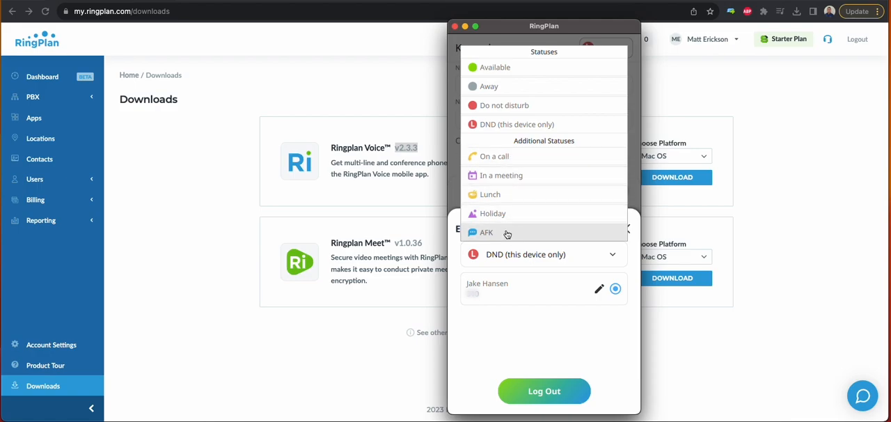
pyautogui.moveTo(510, 182)
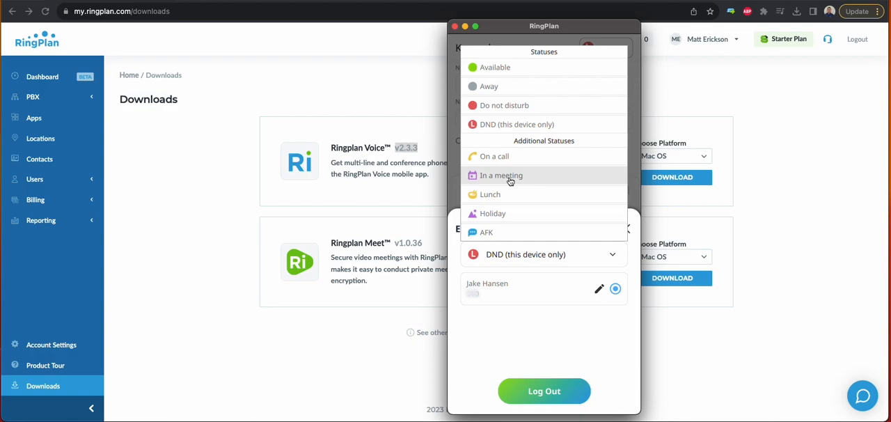
pyautogui.moveTo(501, 175)
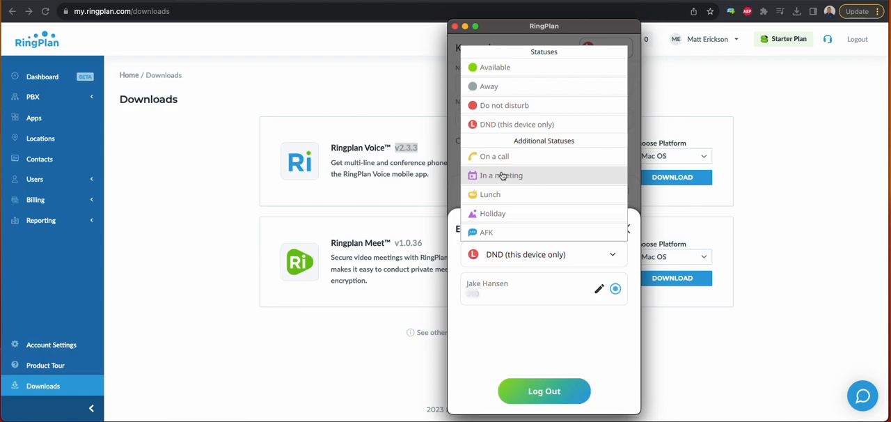
pyautogui.moveTo(497, 191)
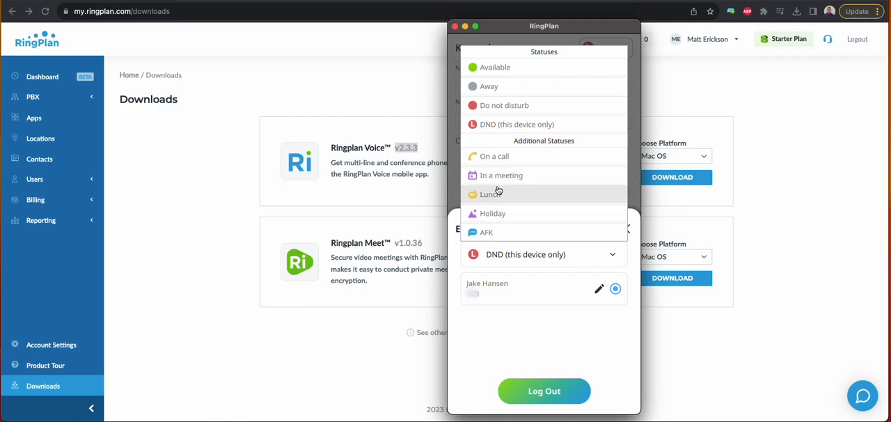
pyautogui.moveTo(490, 198)
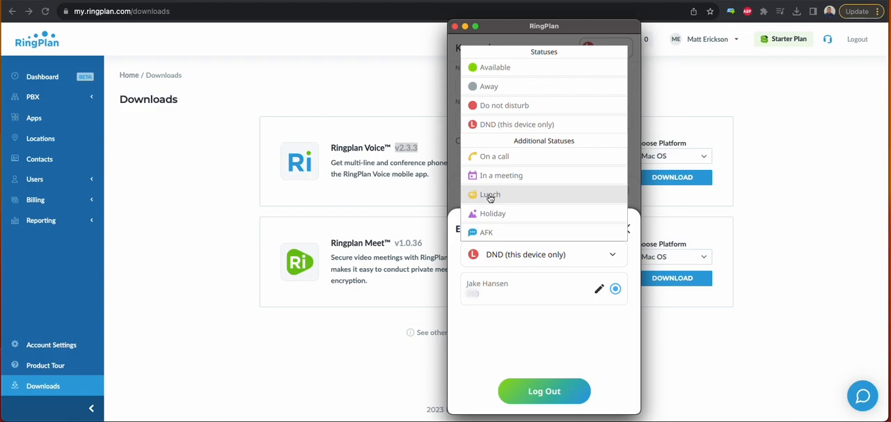
pyautogui.moveTo(490, 214)
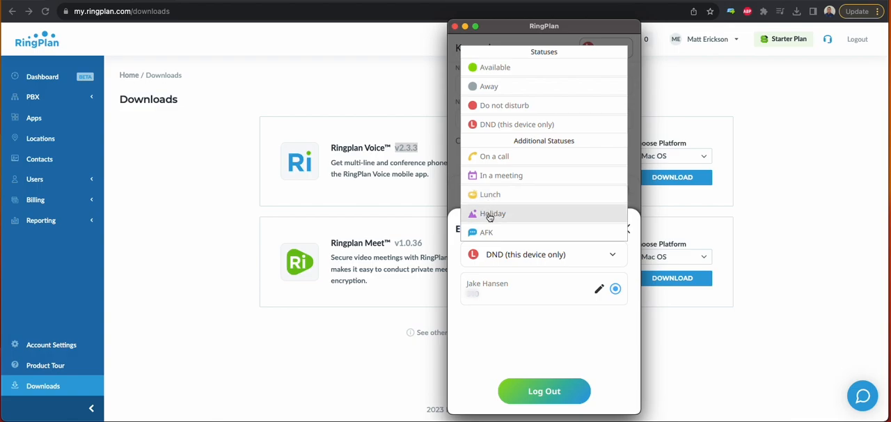
pyautogui.moveTo(493, 214)
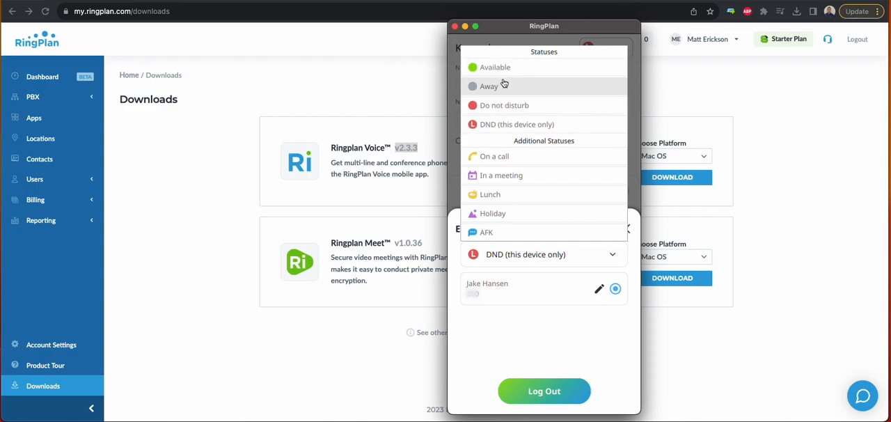
pyautogui.moveTo(498, 125)
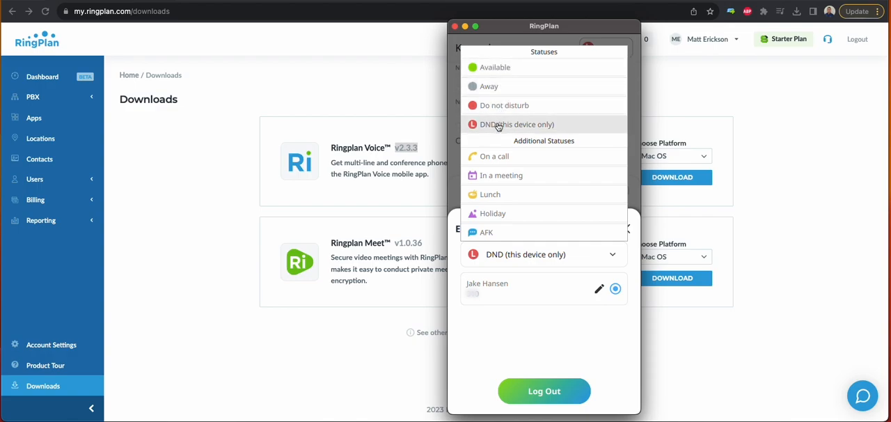
pyautogui.click(516, 124)
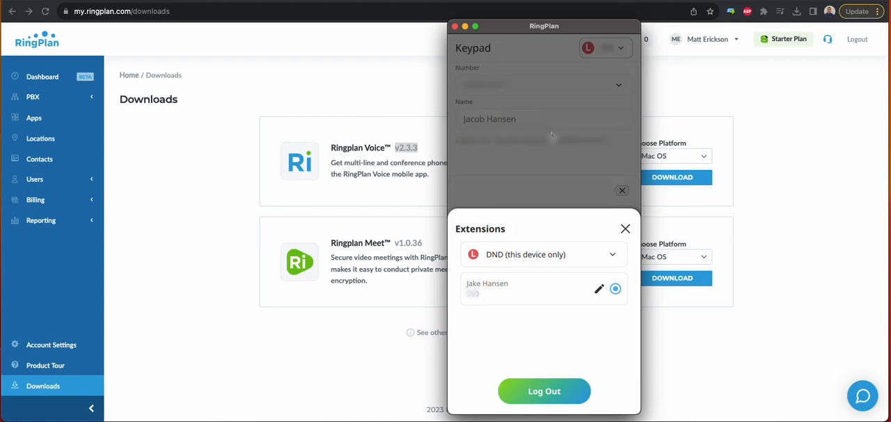
pyautogui.click(543, 254)
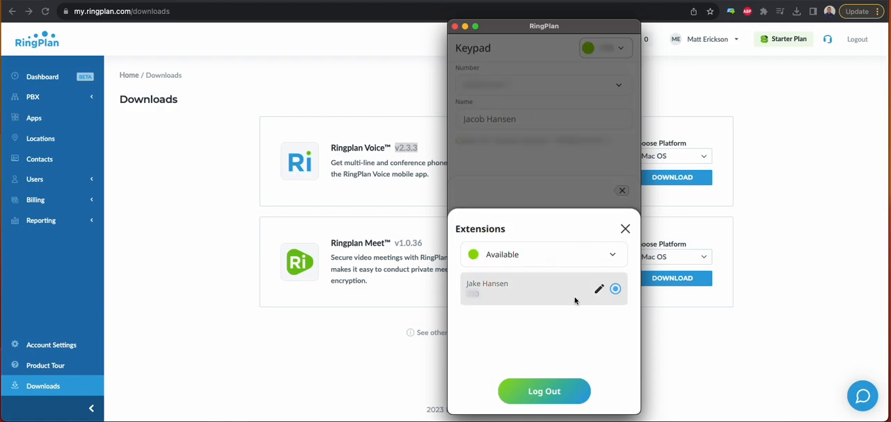
pyautogui.moveTo(564, 409)
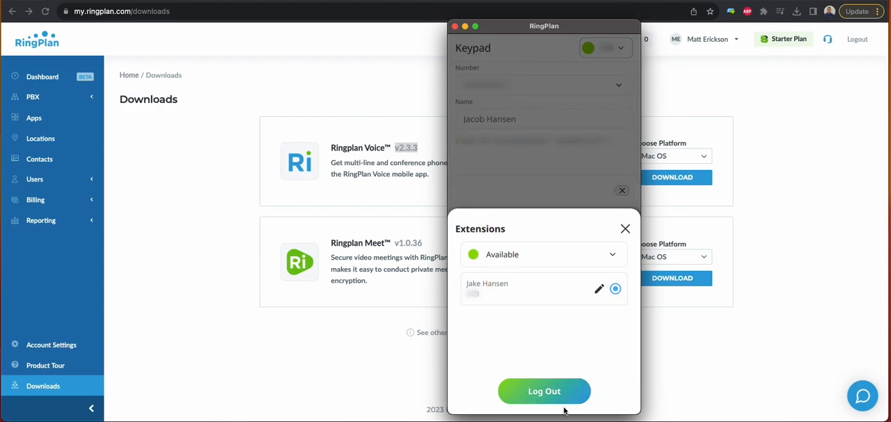
pyautogui.moveTo(518, 415)
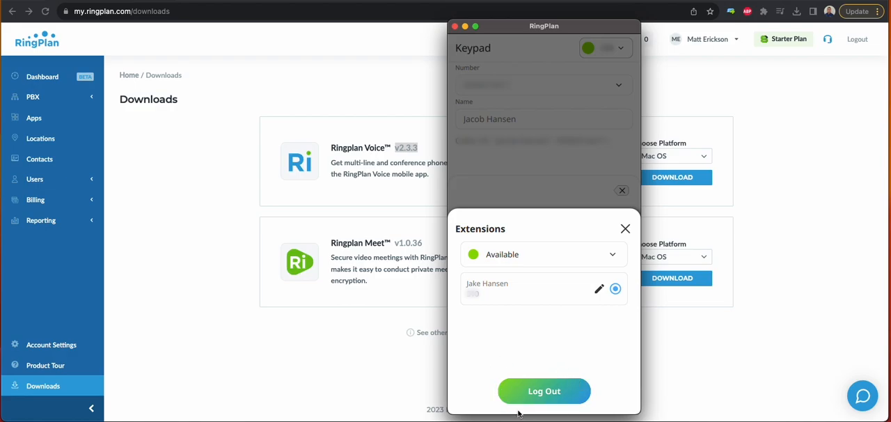
pyautogui.moveTo(625, 228)
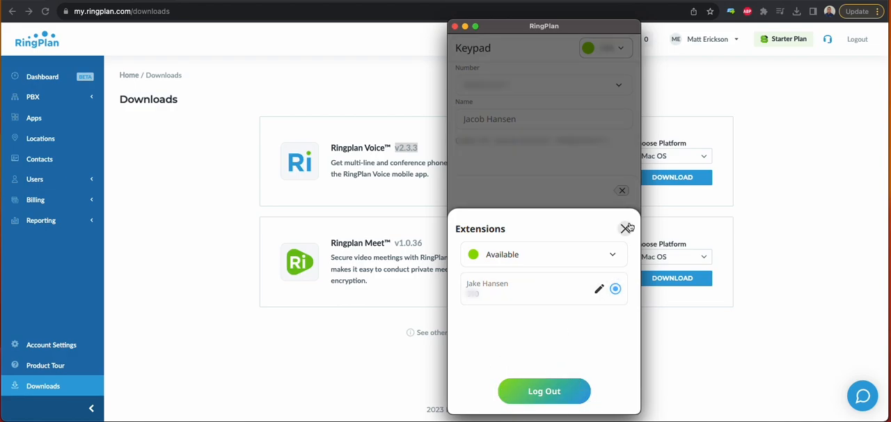
# Dismiss the Extensions panel and return to the Keypad
pyautogui.click(626, 227)
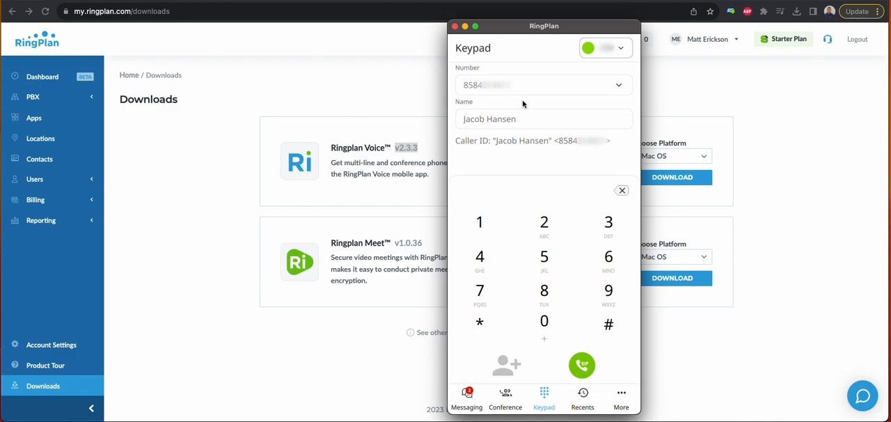
pyautogui.moveTo(496, 69)
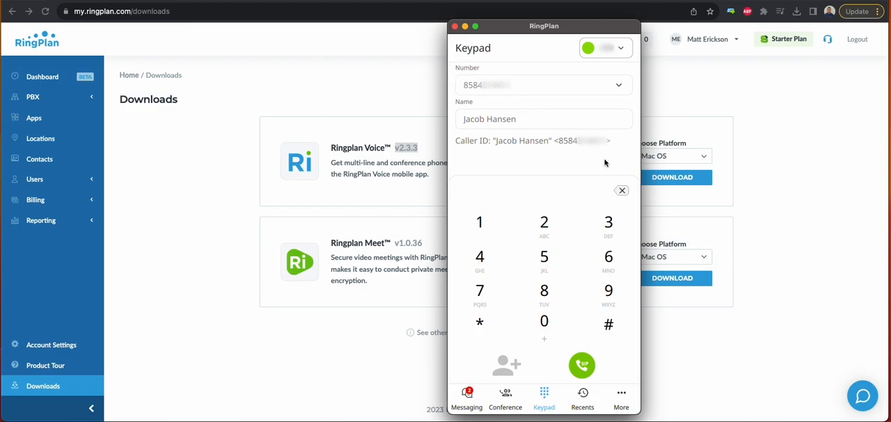
pyautogui.moveTo(479, 152)
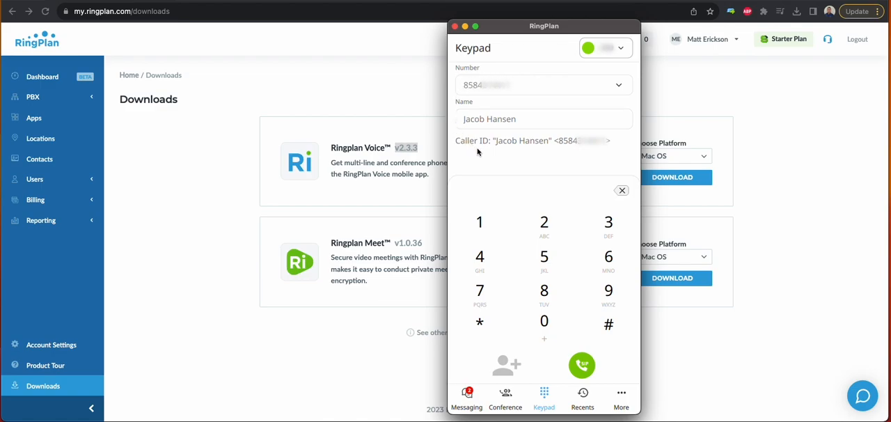
pyautogui.moveTo(504, 150)
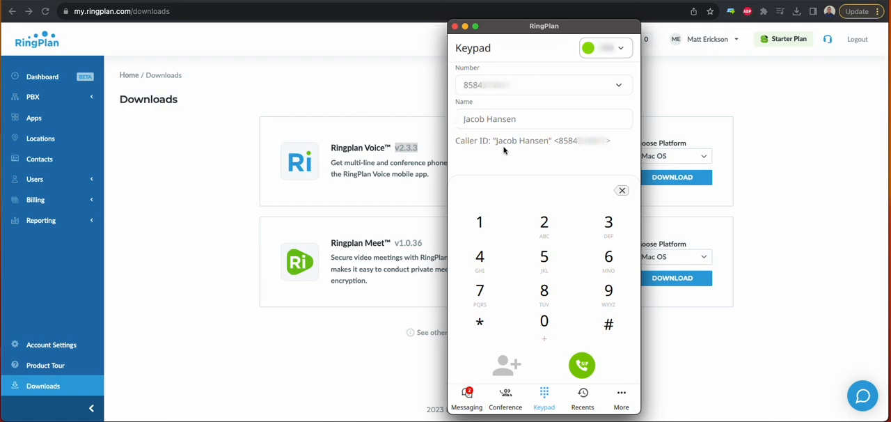
pyautogui.moveTo(498, 142)
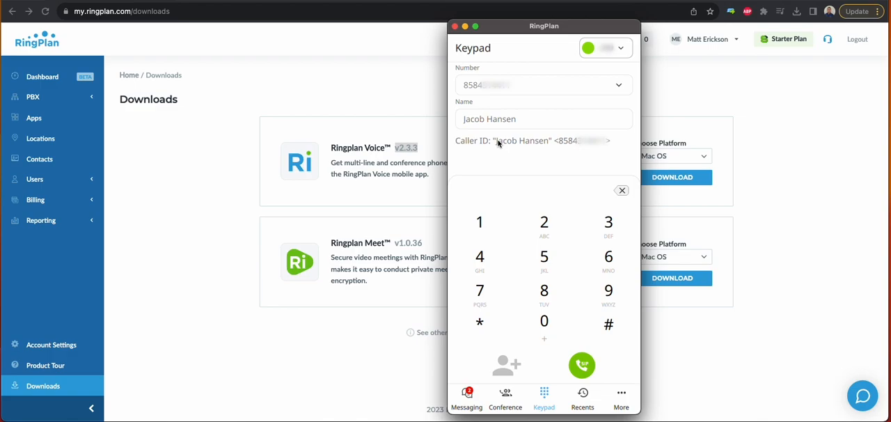
pyautogui.moveTo(512, 117)
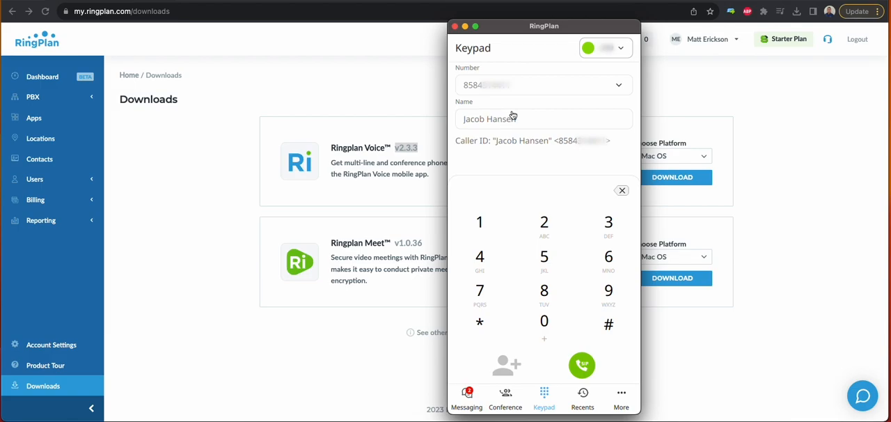
pyautogui.moveTo(507, 106)
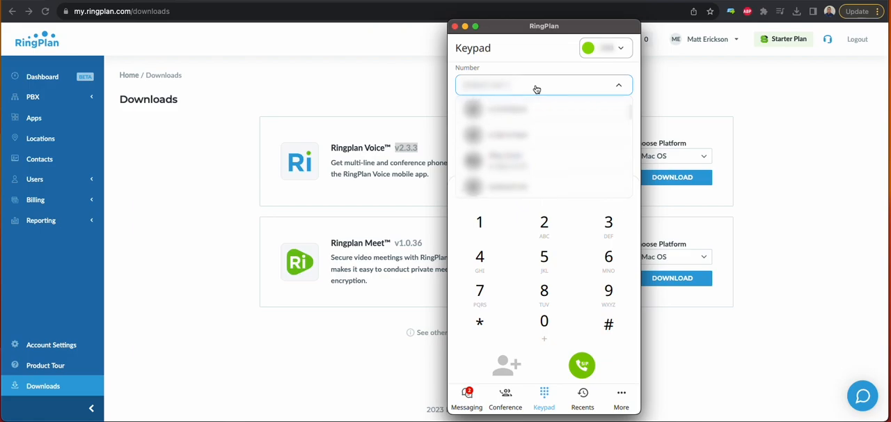
# Search 2155 and choose ZTelco Main as the outgoing number
pyautogui.write('2155')
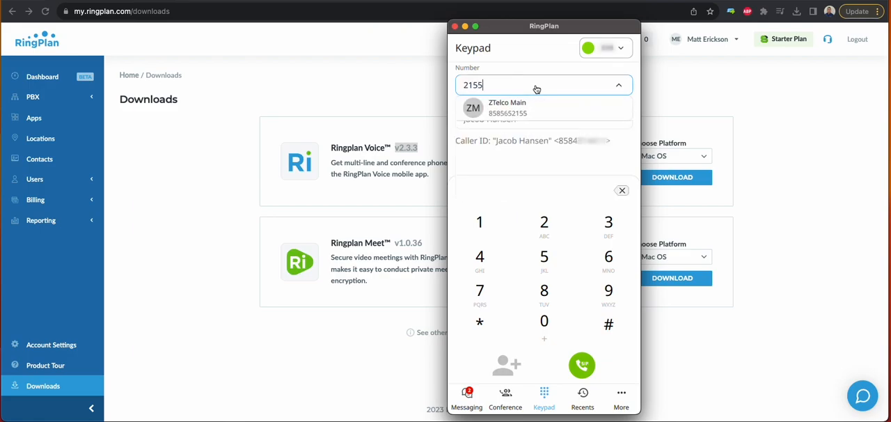
pyautogui.click(507, 108)
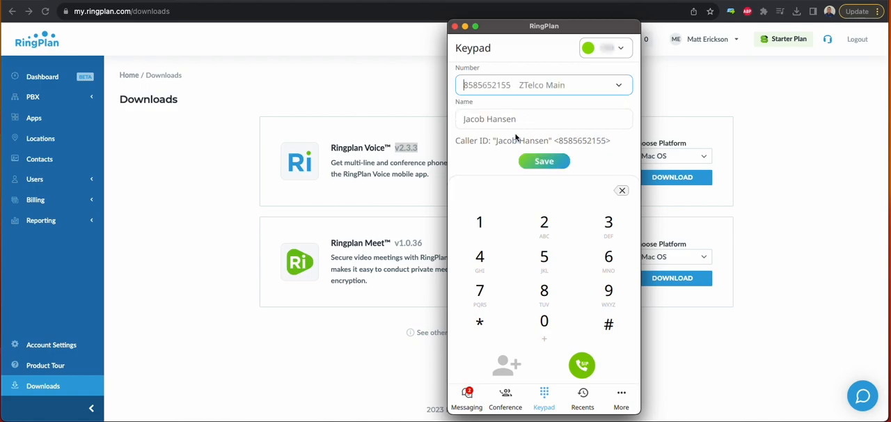
pyautogui.moveTo(588, 145)
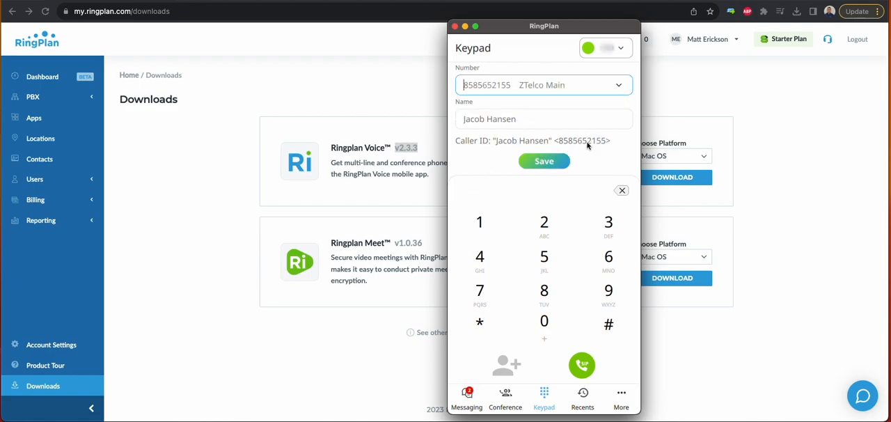
pyautogui.moveTo(512, 148)
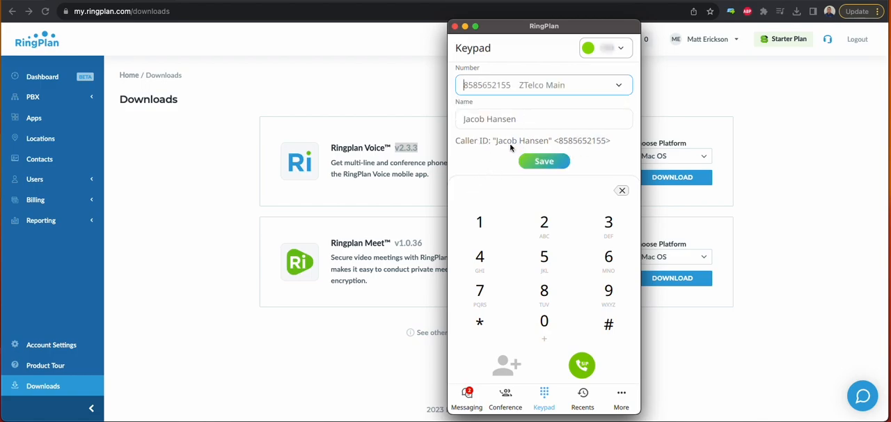
pyautogui.moveTo(621, 149)
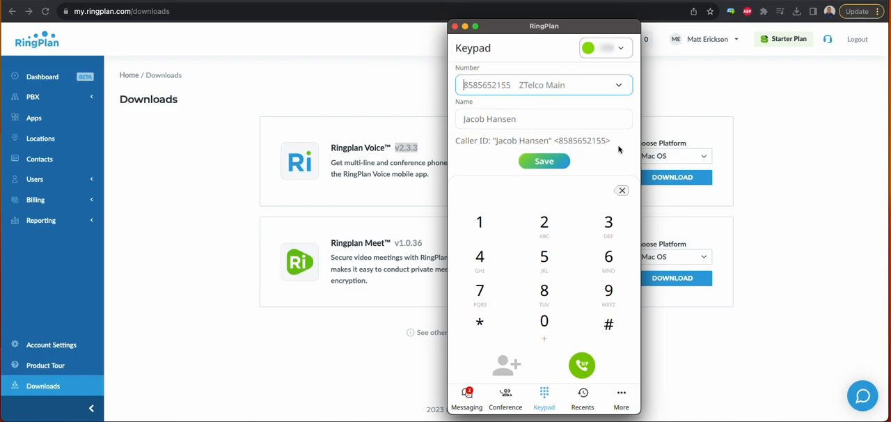
pyautogui.click(528, 118)
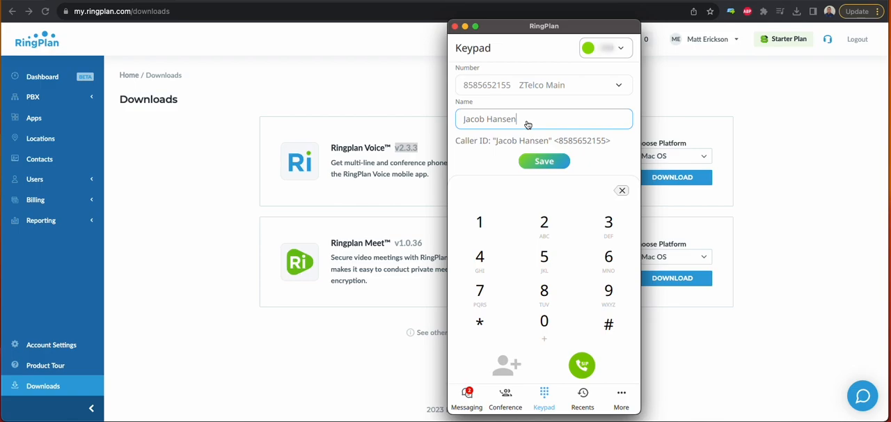
pyautogui.write('1')
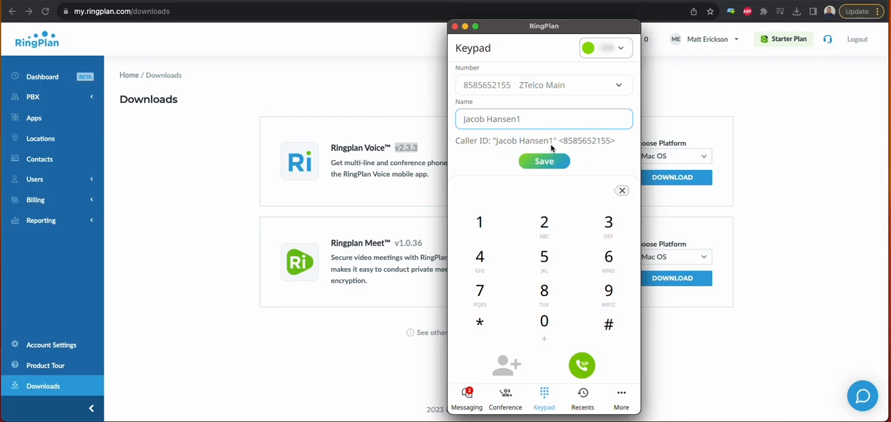
pyautogui.press('Backspace')
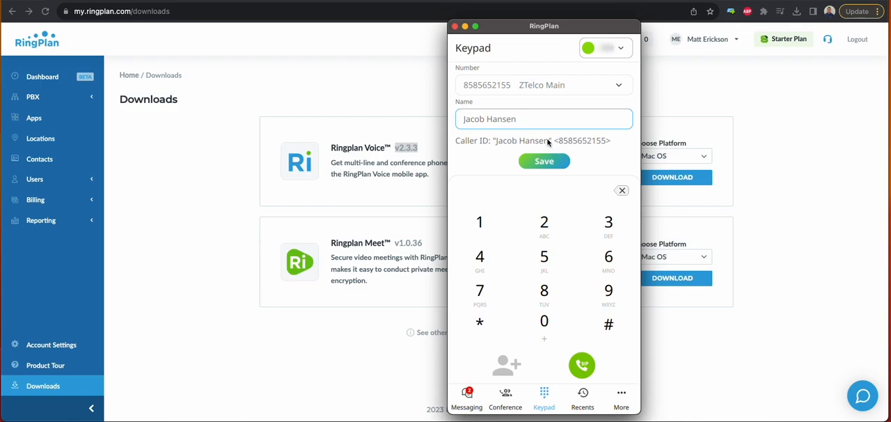
pyautogui.click(543, 161)
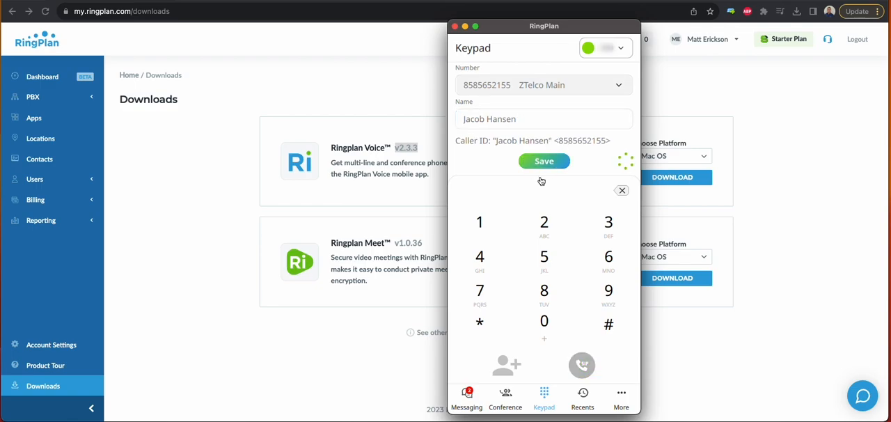
pyautogui.click(543, 162)
pyautogui.write('4411')
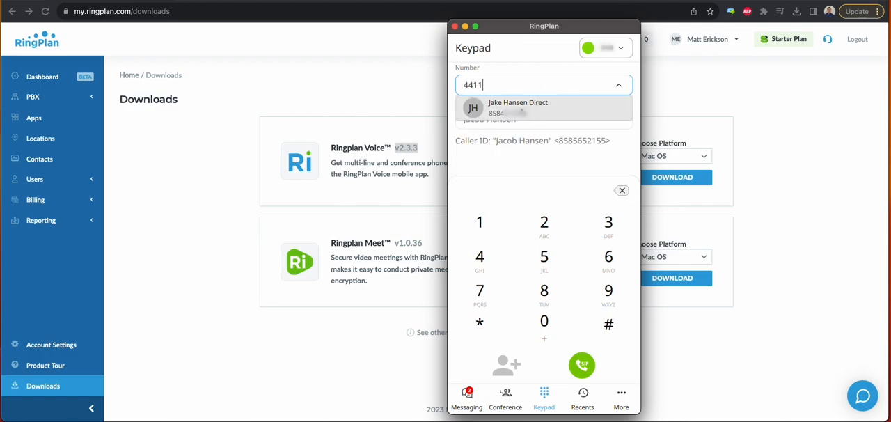
pyautogui.click(518, 107)
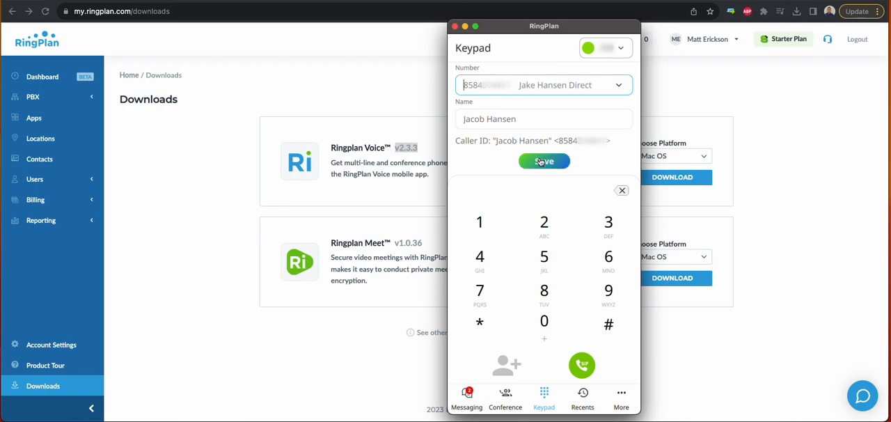
pyautogui.click(543, 162)
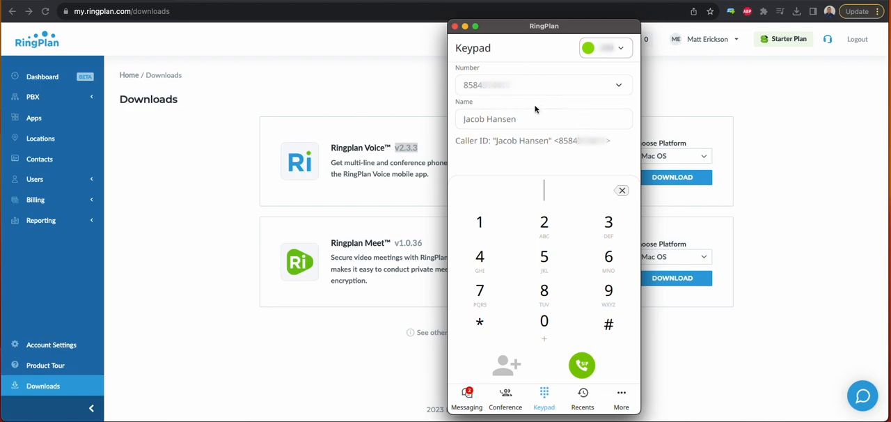
pyautogui.moveTo(513, 91)
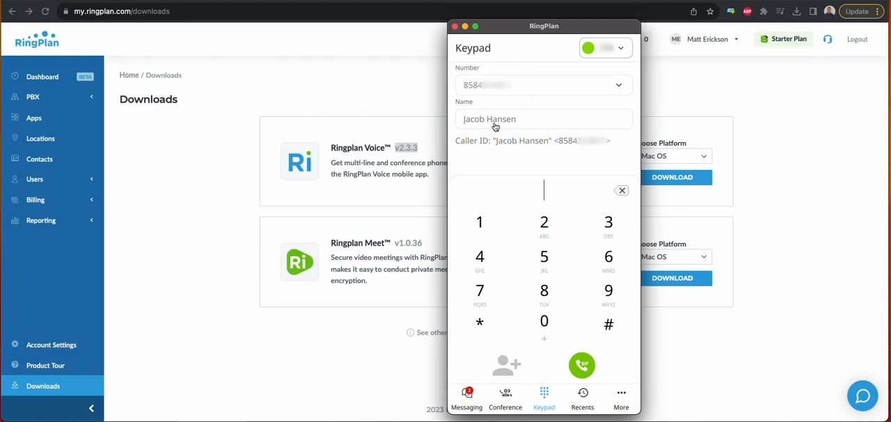
pyautogui.moveTo(509, 119)
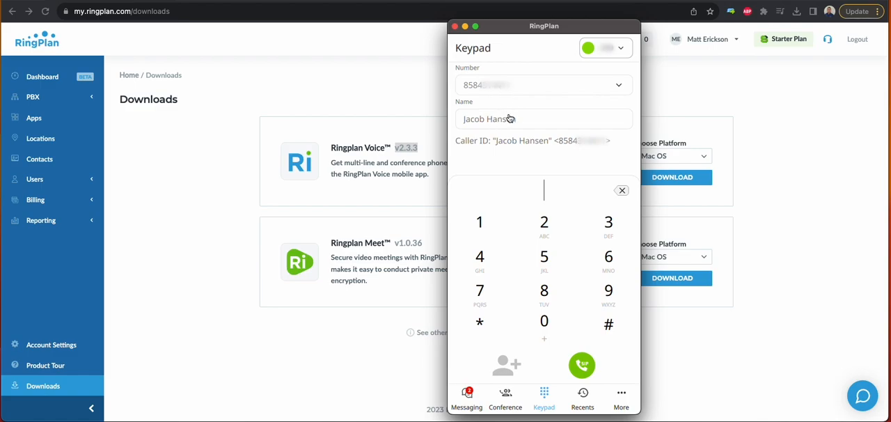
pyautogui.moveTo(523, 128)
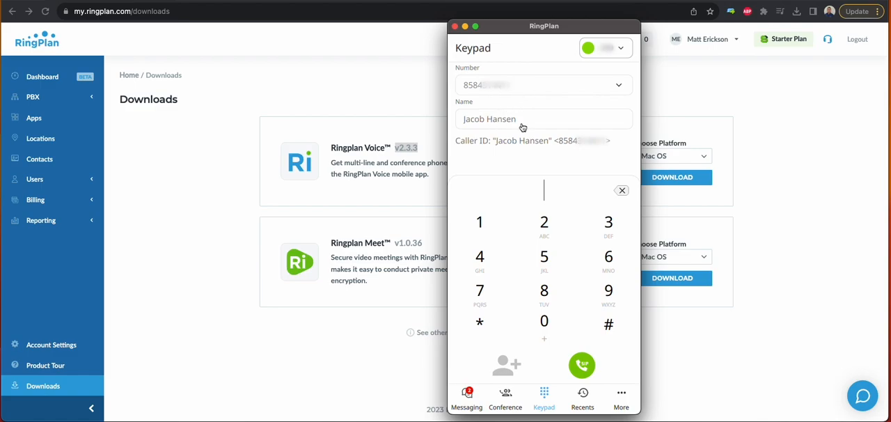
pyautogui.moveTo(528, 125)
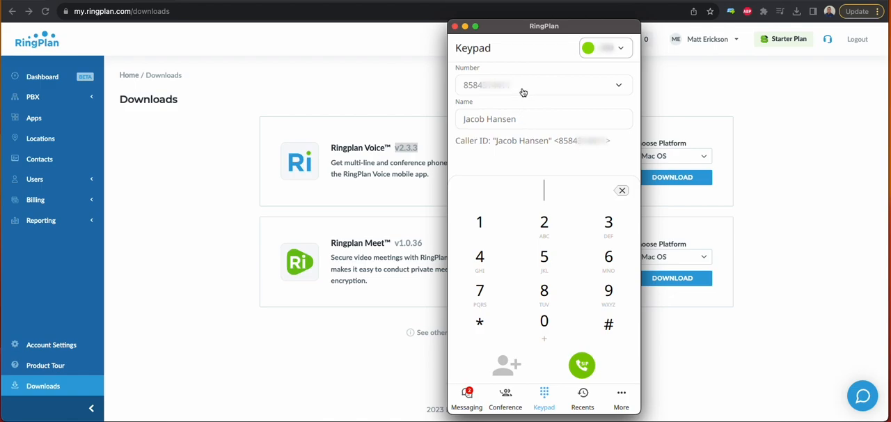
pyautogui.moveTo(525, 118)
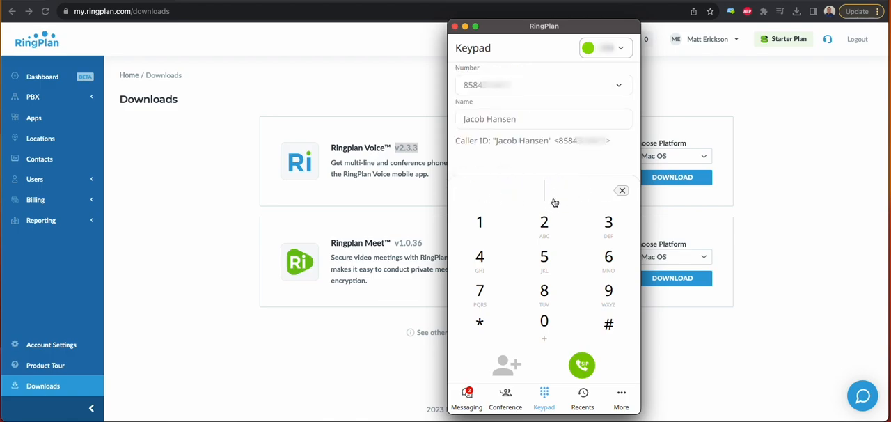
# Enter the +185… number in the dial field, with the Hansen contact suggested
pyautogui.click(543, 289)
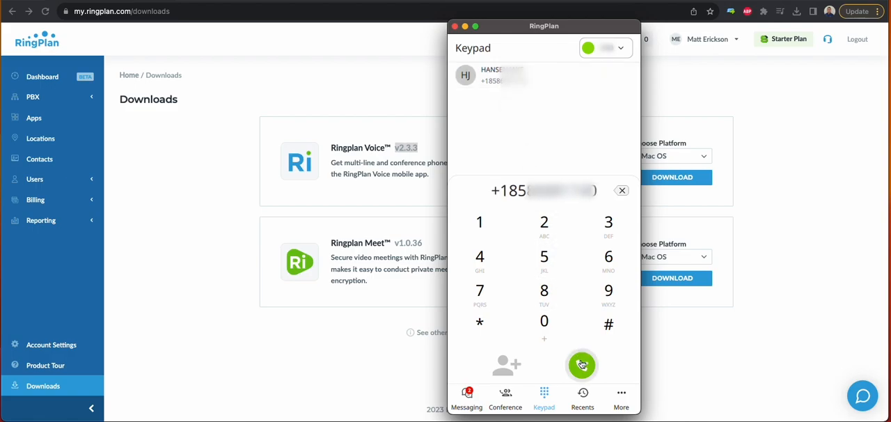
pyautogui.click(582, 365)
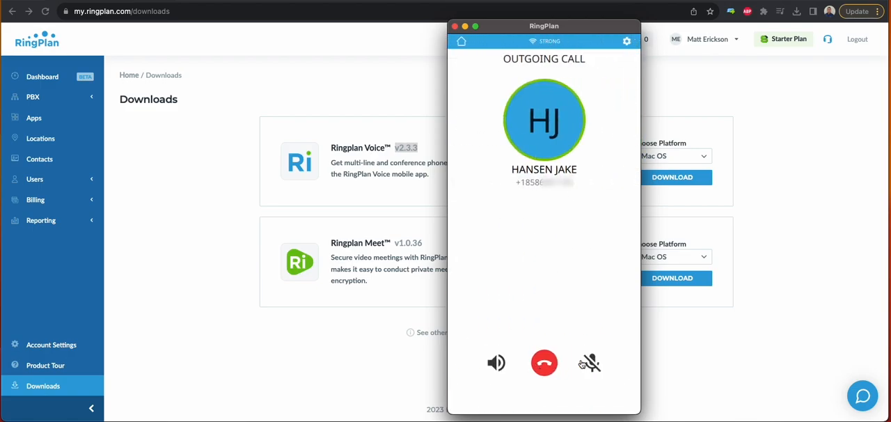
pyautogui.click(590, 362)
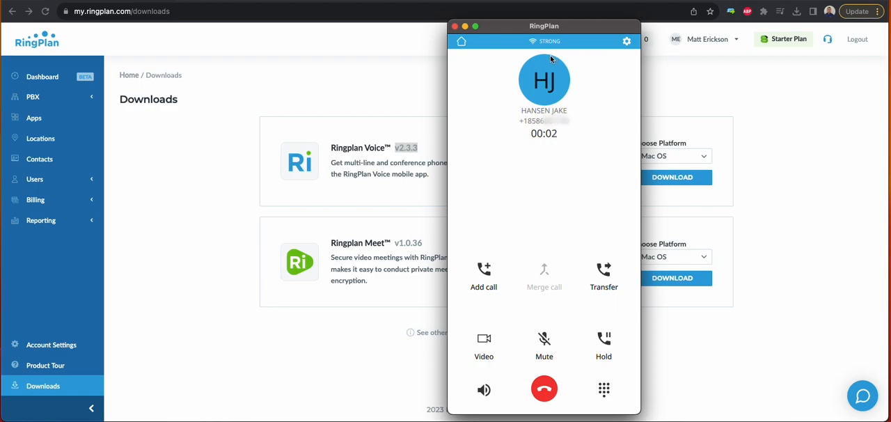
pyautogui.moveTo(493, 310)
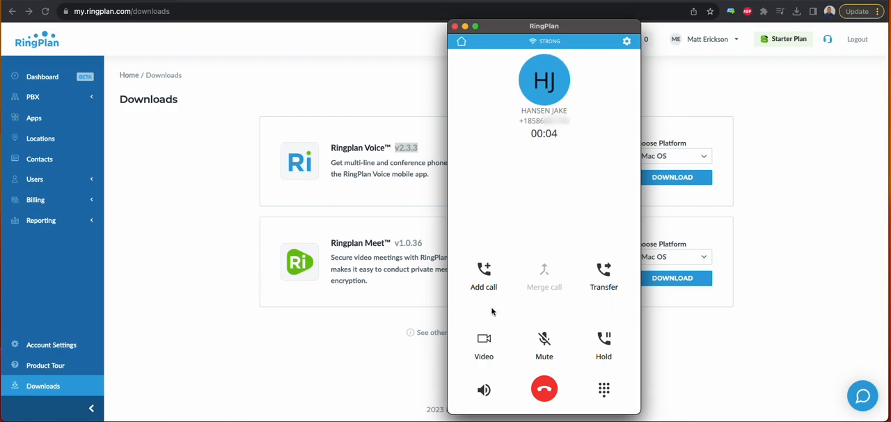
# Mute the call, review the Transfer and Attended Transfer options, and start adding another call
pyautogui.click(543, 343)
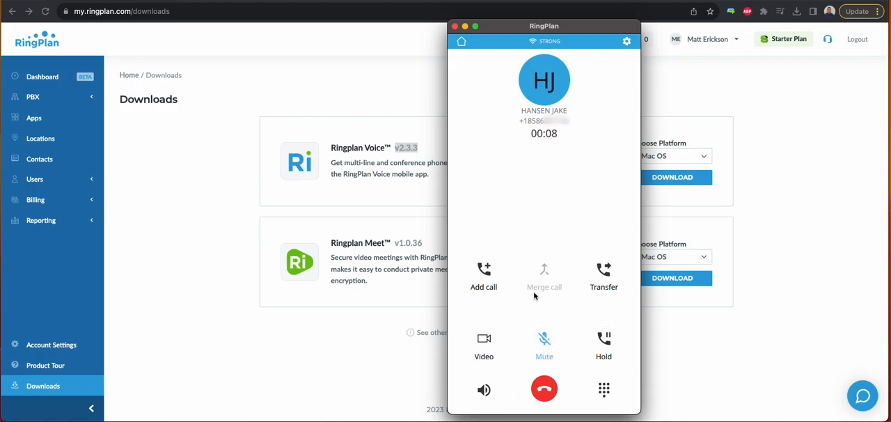
pyautogui.moveTo(481, 206)
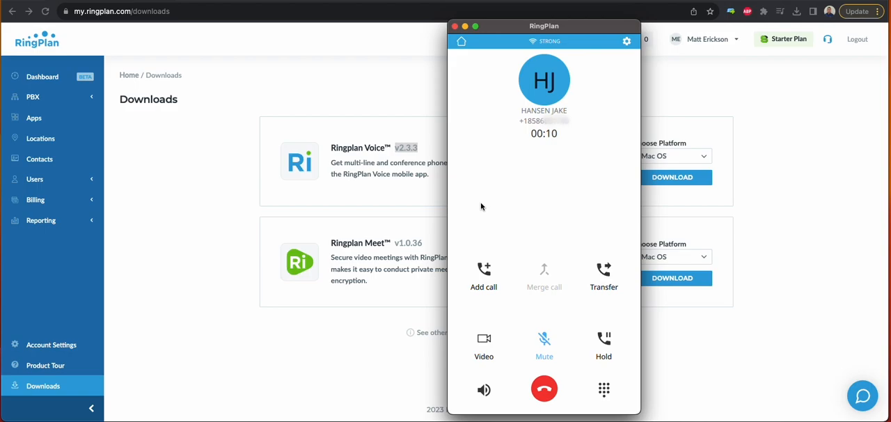
pyautogui.moveTo(490, 81)
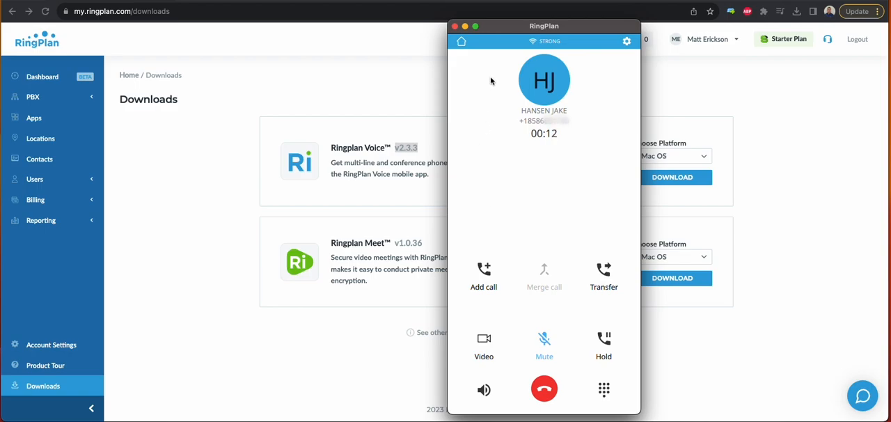
pyautogui.moveTo(537, 265)
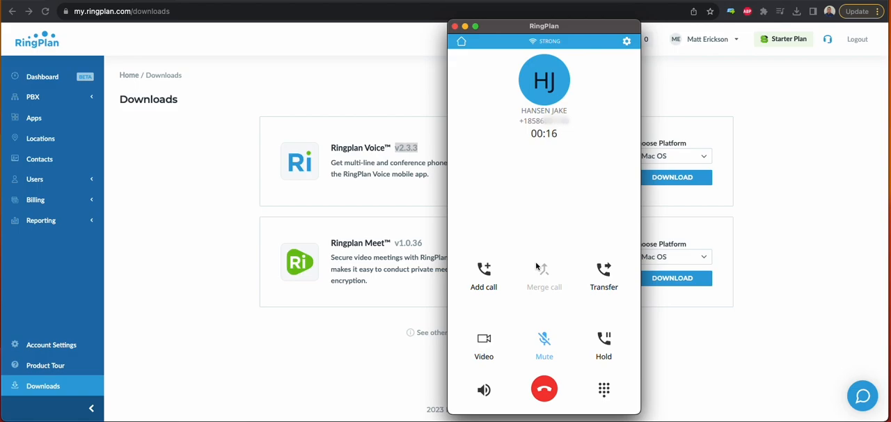
pyautogui.moveTo(530, 251)
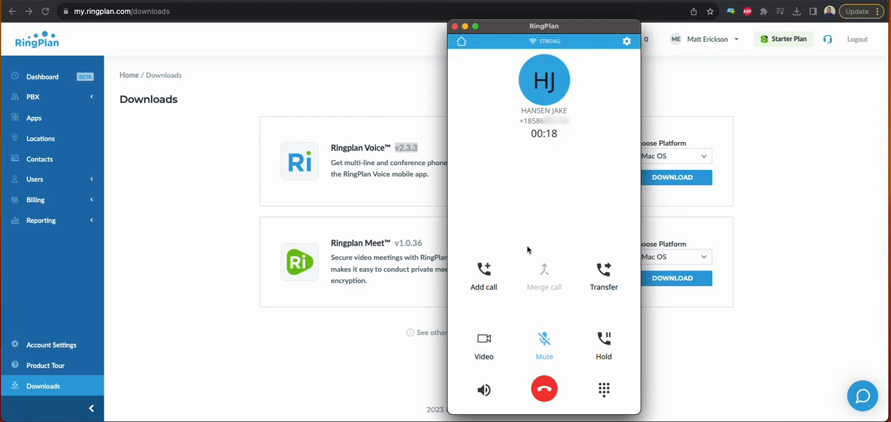
pyautogui.moveTo(460, 336)
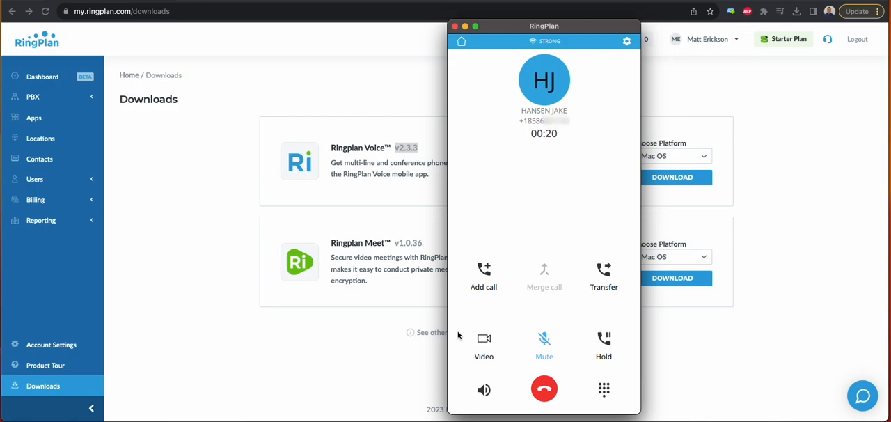
pyautogui.moveTo(579, 239)
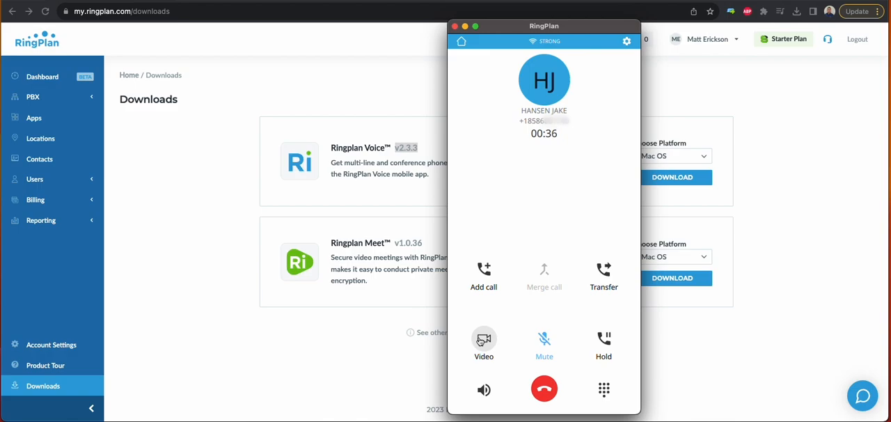
pyautogui.moveTo(604, 270)
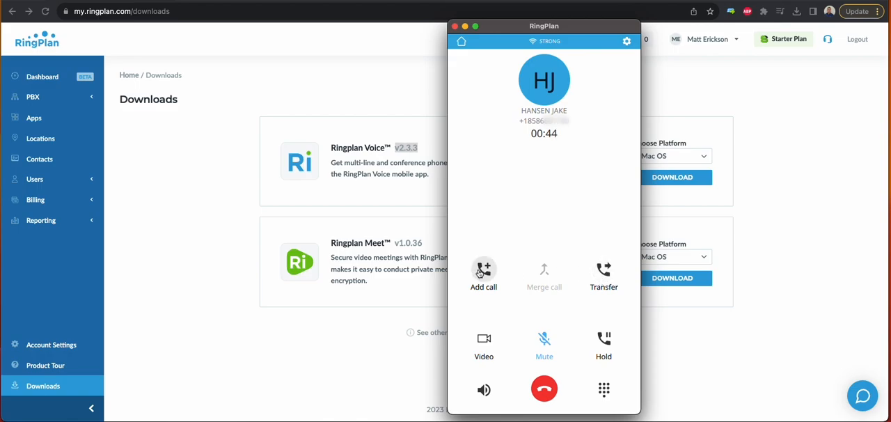
pyautogui.moveTo(604, 271)
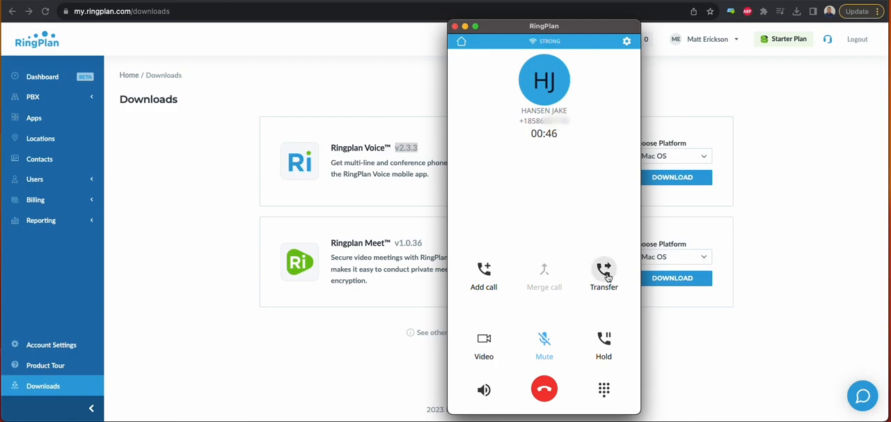
pyautogui.click(605, 272)
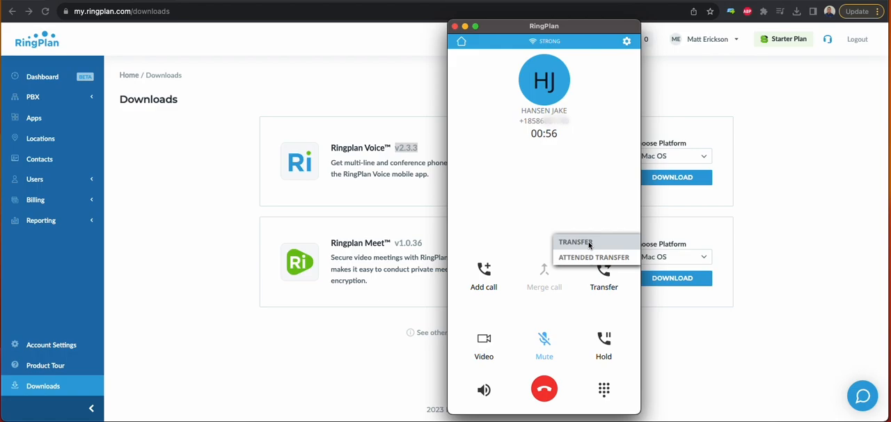
pyautogui.moveTo(594, 256)
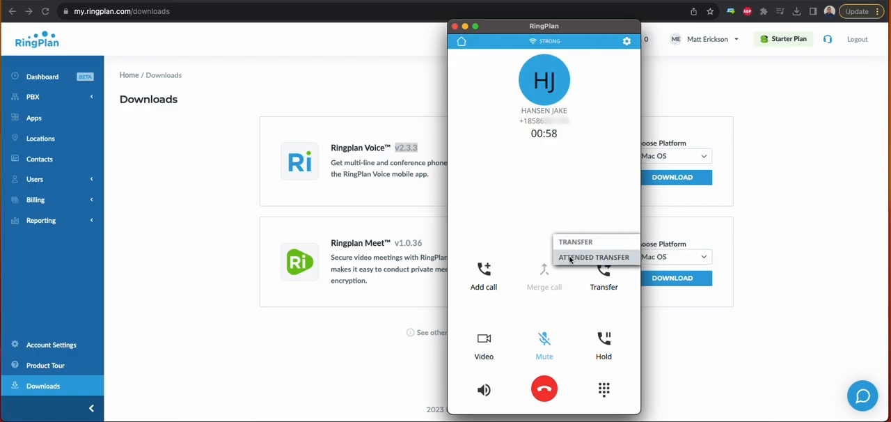
pyautogui.moveTo(586, 258)
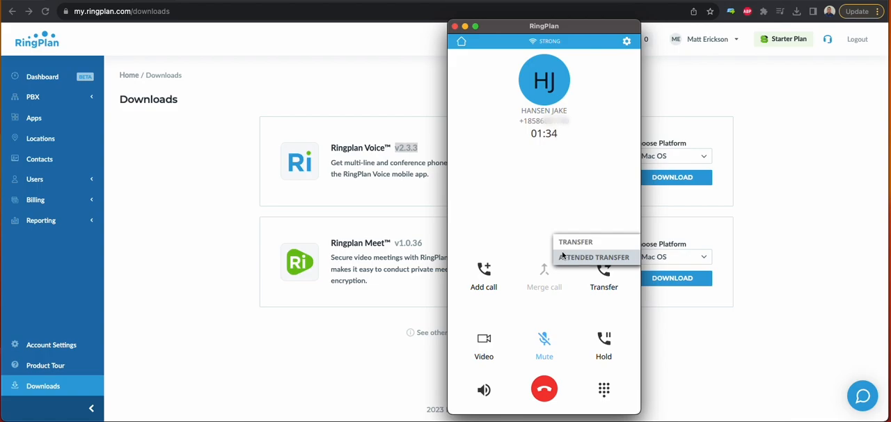
pyautogui.moveTo(563, 254)
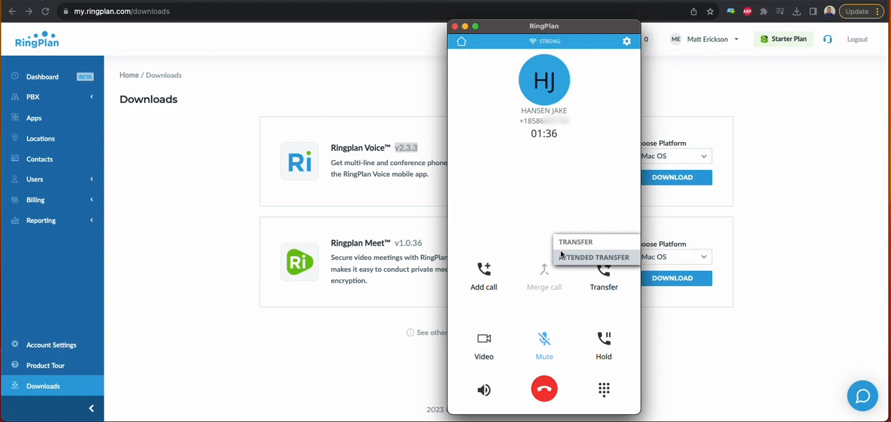
pyautogui.moveTo(515, 230)
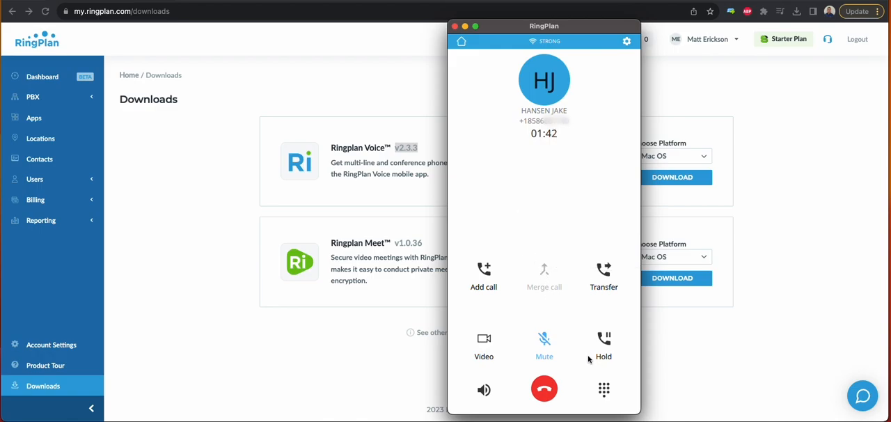
pyautogui.click(604, 390)
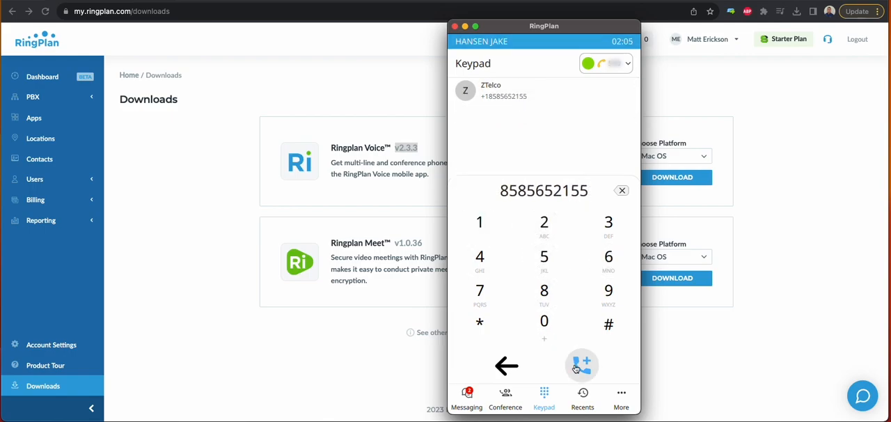
# Call ZTelco as a second line, merge into a conference, then remove ZTelco from it
pyautogui.click(582, 365)
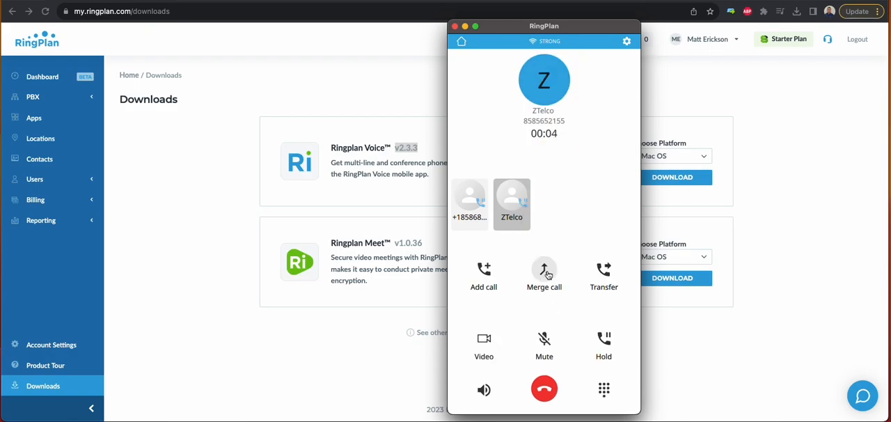
pyautogui.click(544, 271)
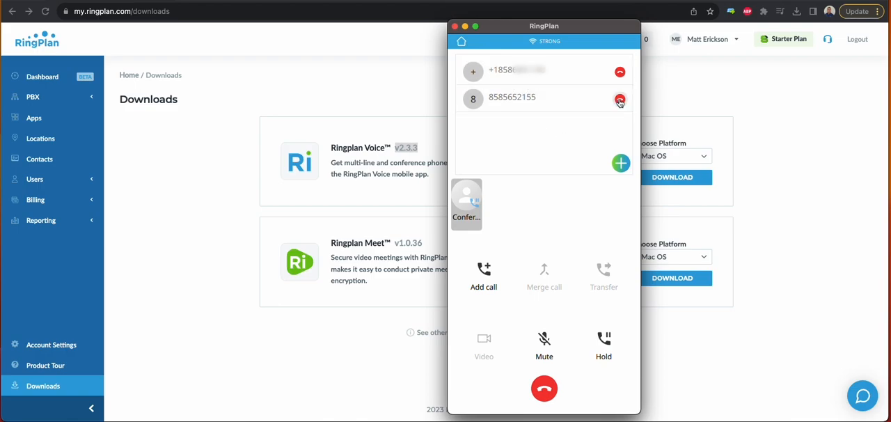
pyautogui.click(619, 99)
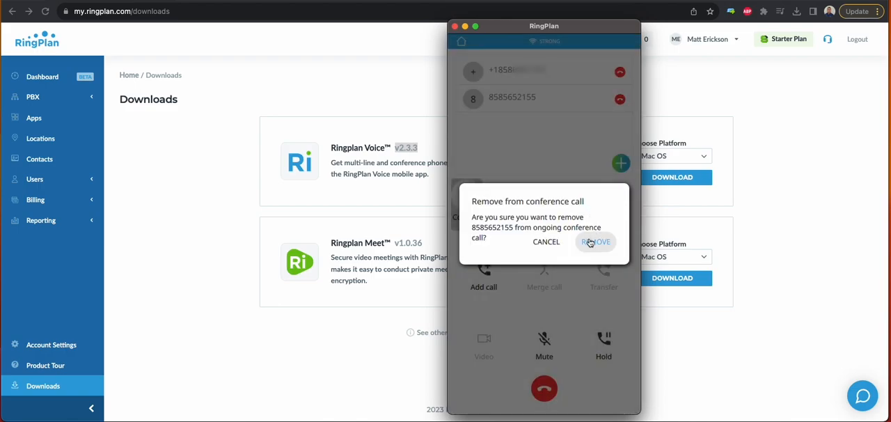
pyautogui.click(596, 243)
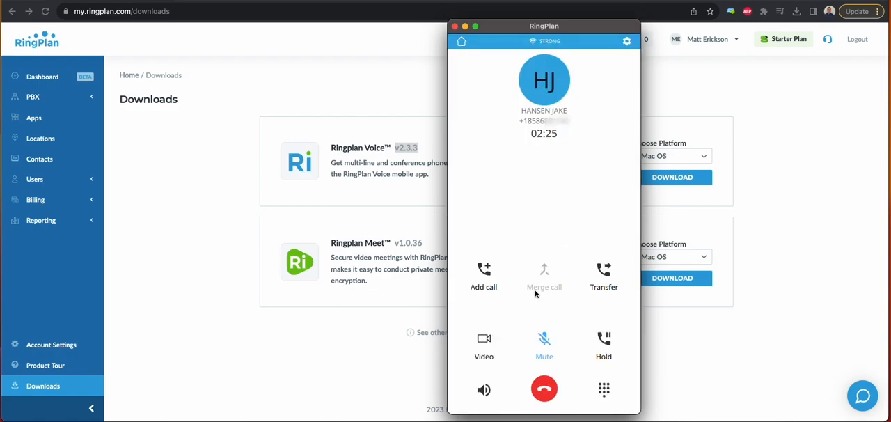
pyautogui.moveTo(525, 215)
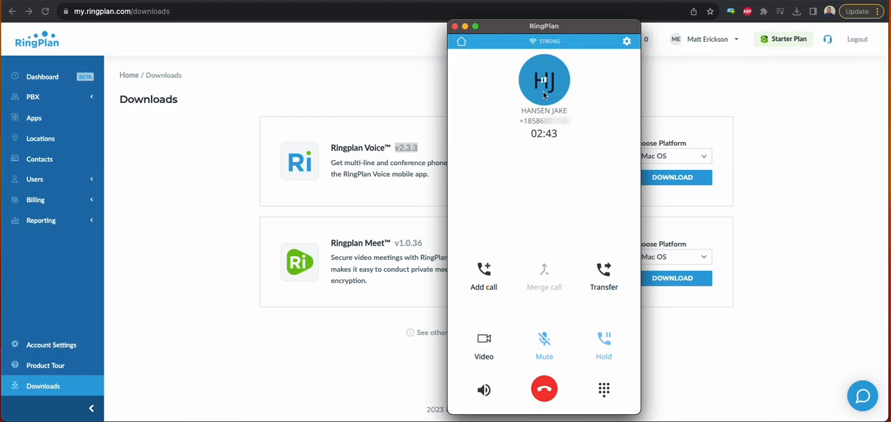
pyautogui.moveTo(557, 67)
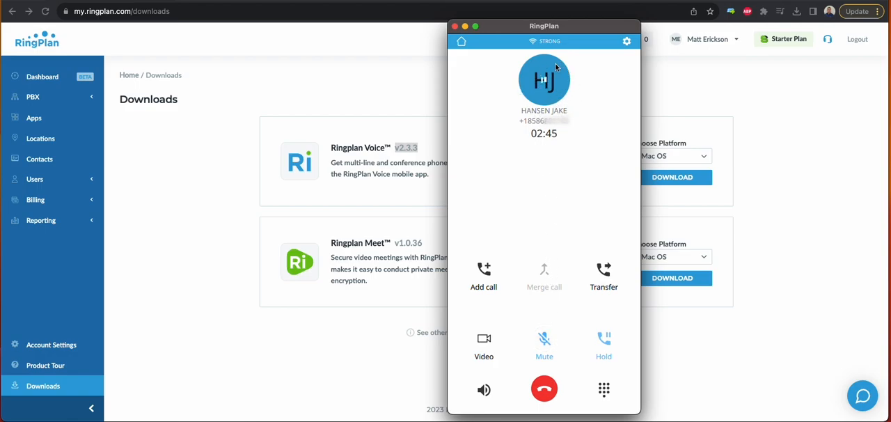
pyautogui.moveTo(526, 110)
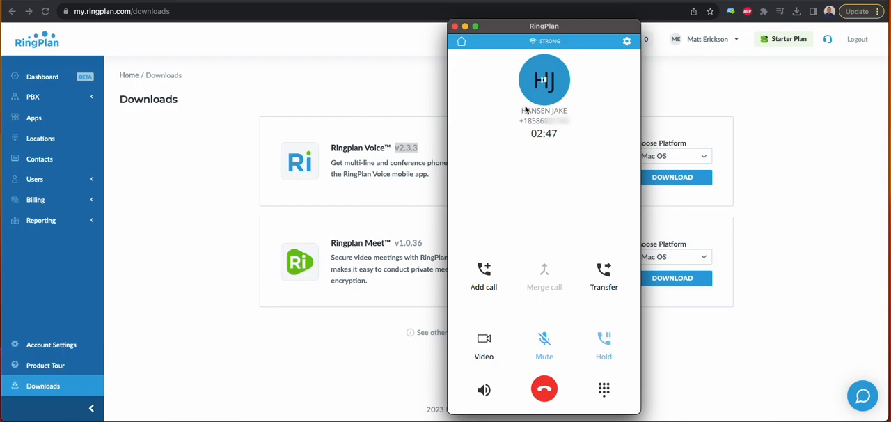
pyautogui.moveTo(534, 112)
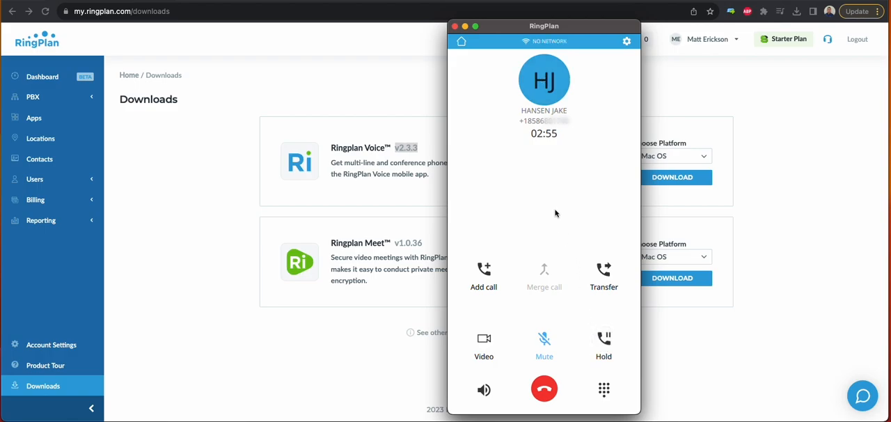
pyautogui.click(543, 340)
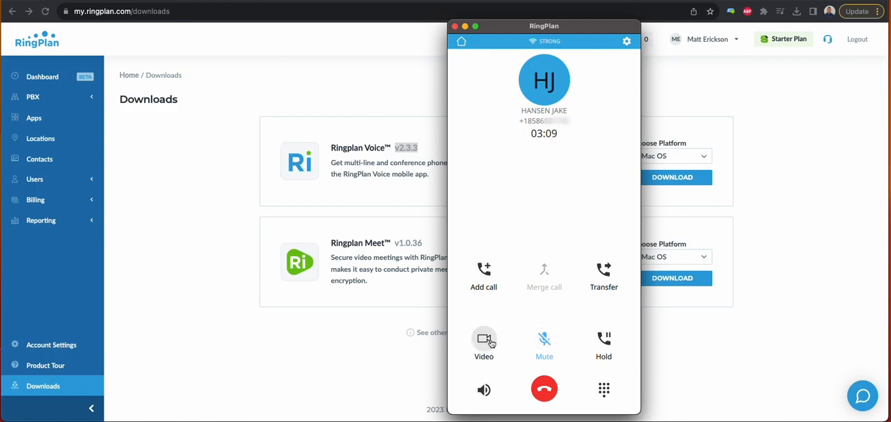
pyautogui.click(484, 340)
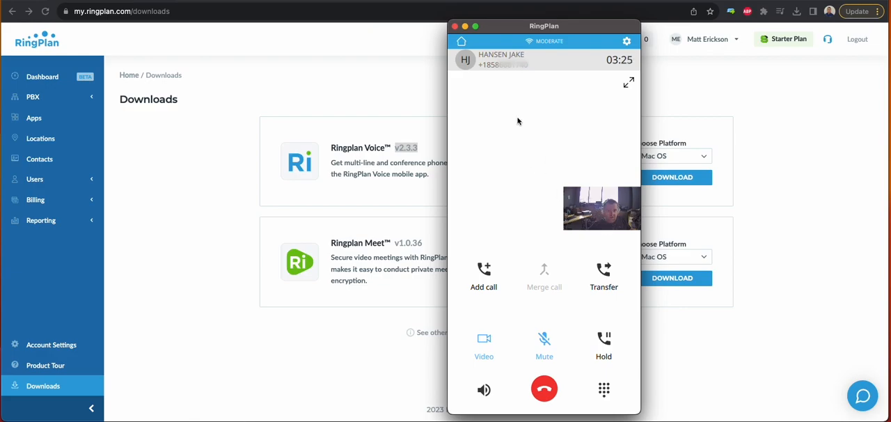
pyautogui.moveTo(502, 125)
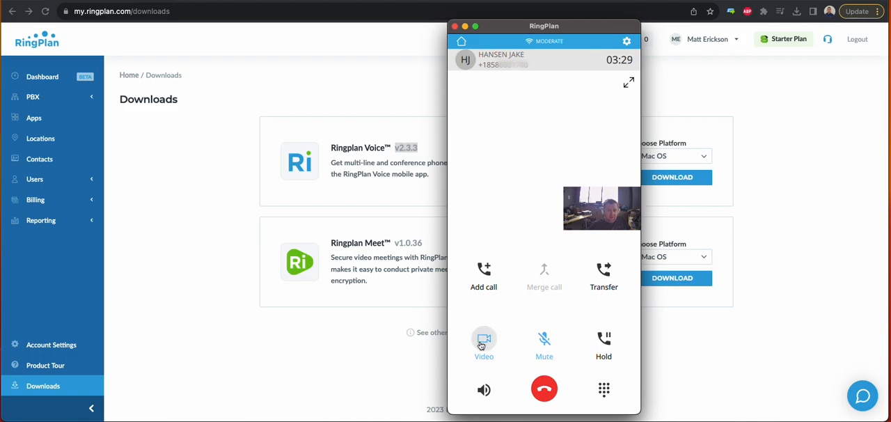
pyautogui.click(485, 341)
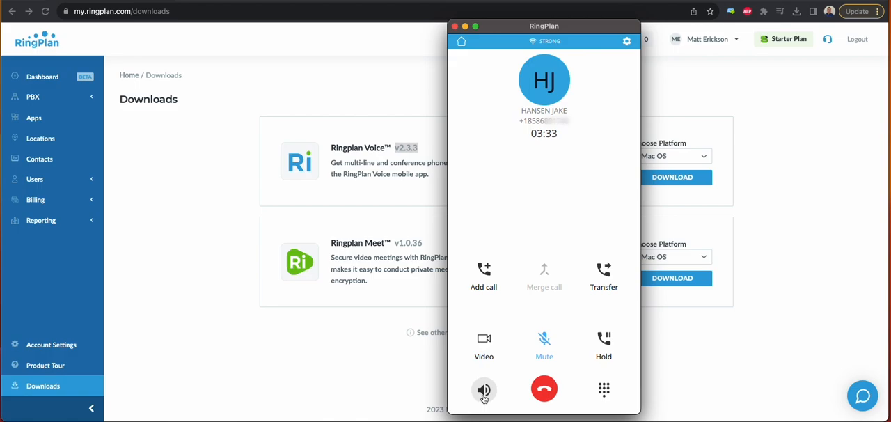
pyautogui.click(604, 389)
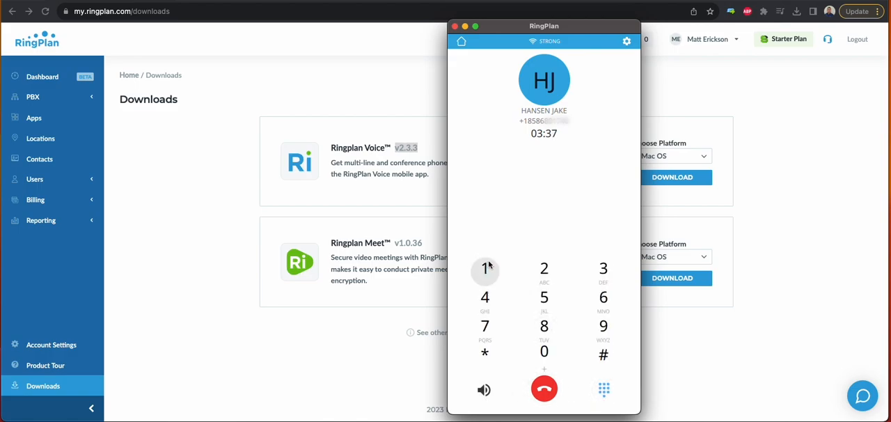
pyautogui.moveTo(571, 266)
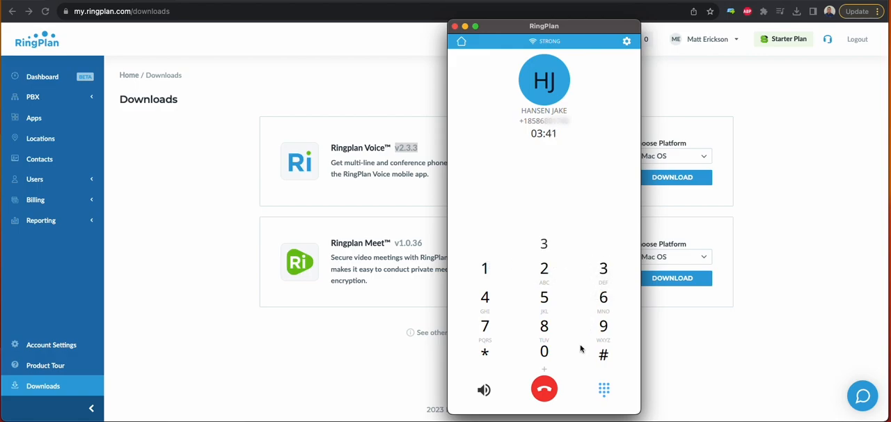
pyautogui.moveTo(516, 349)
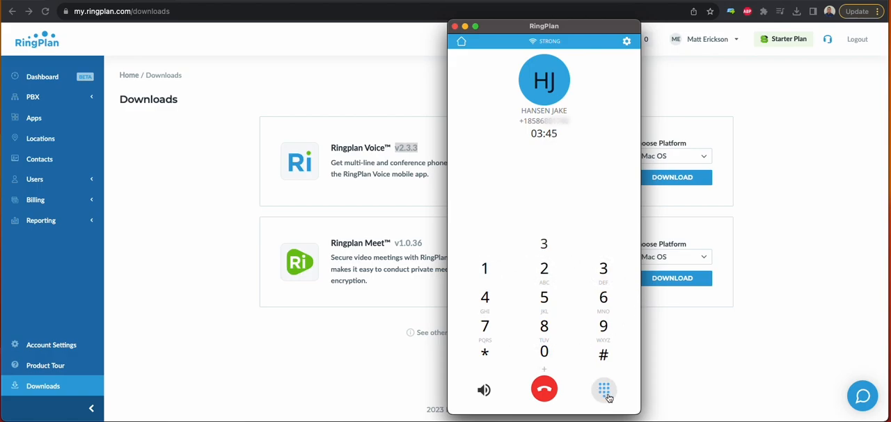
pyautogui.click(604, 390)
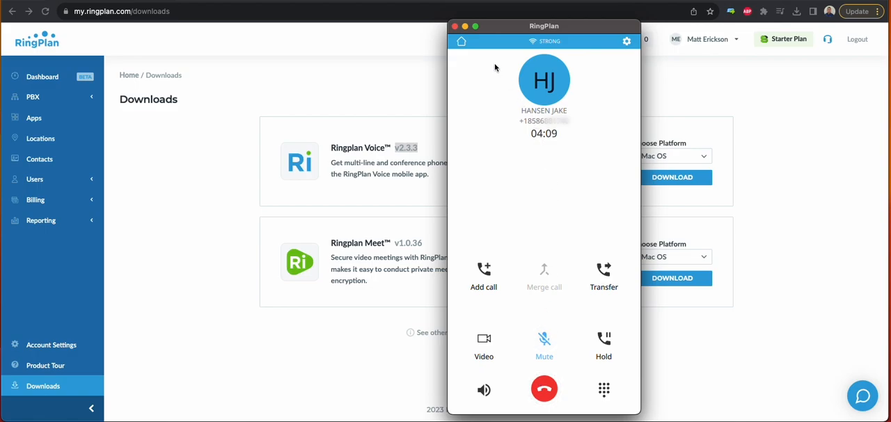
pyautogui.moveTo(619, 82)
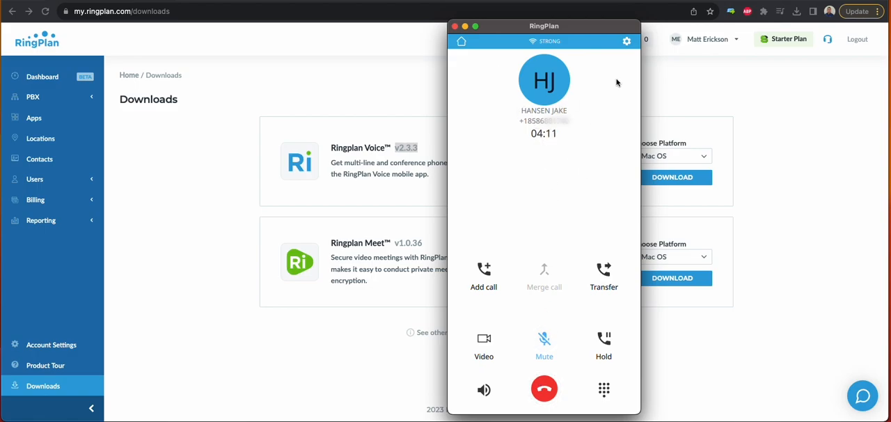
pyautogui.click(627, 42)
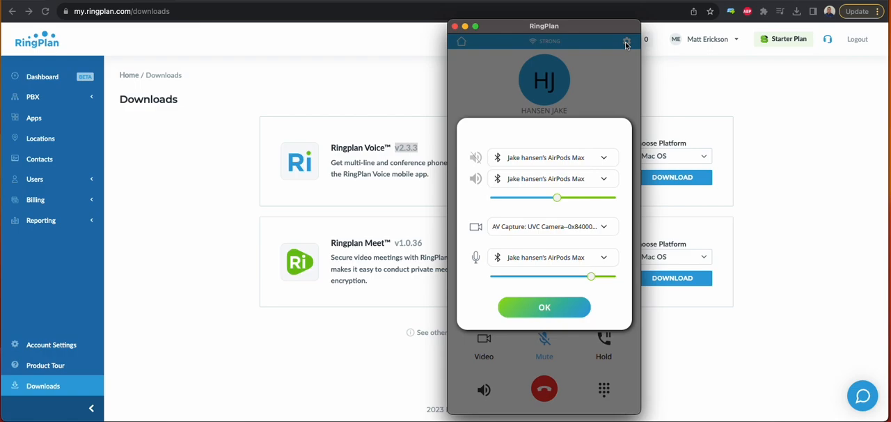
pyautogui.moveTo(549, 249)
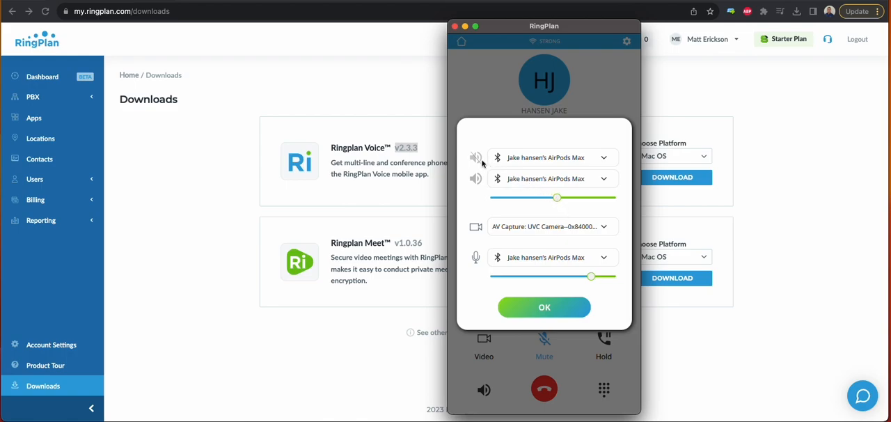
pyautogui.moveTo(536, 159)
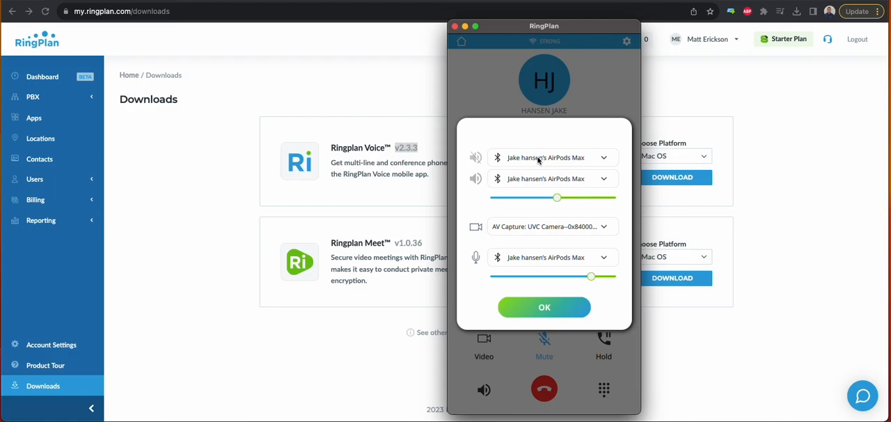
pyautogui.moveTo(550, 180)
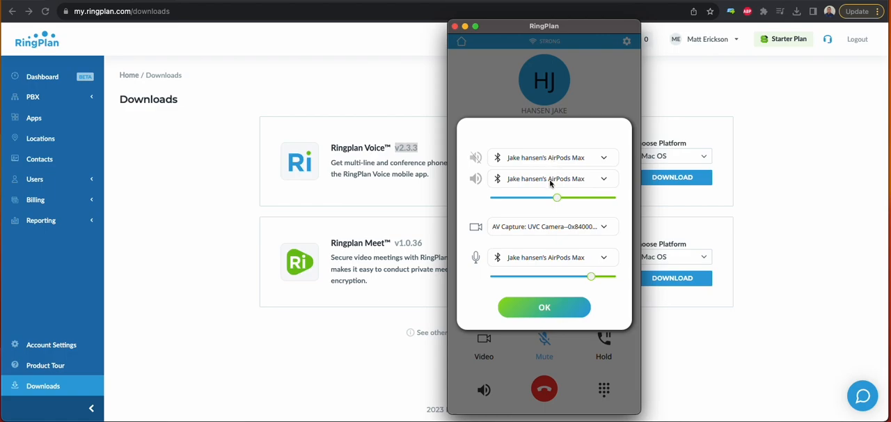
pyautogui.moveTo(512, 181)
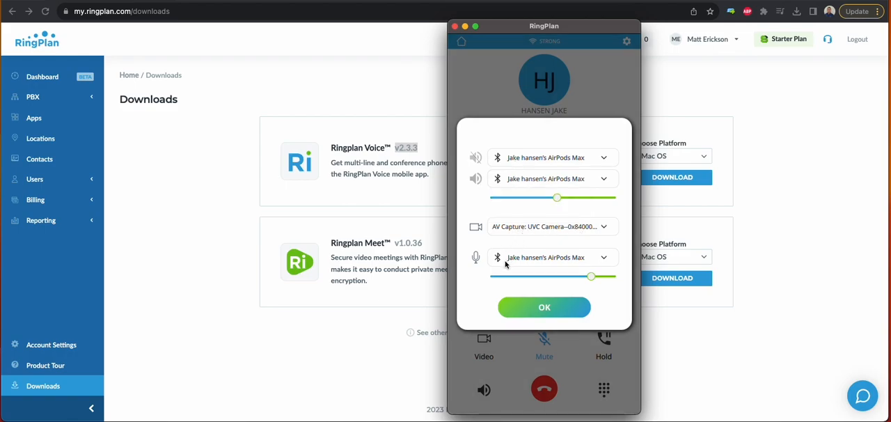
pyautogui.moveTo(607, 264)
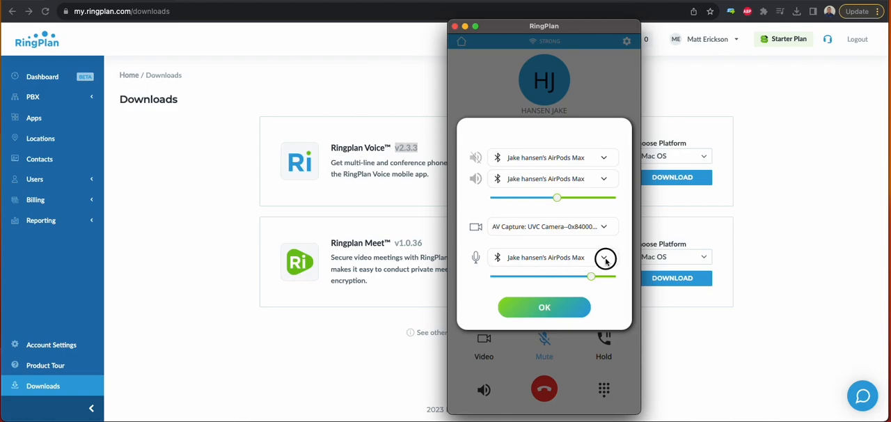
pyautogui.click(604, 256)
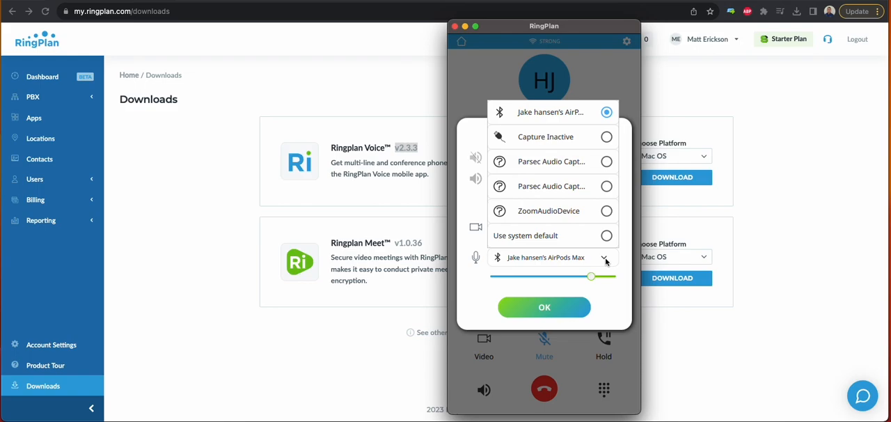
pyautogui.click(605, 157)
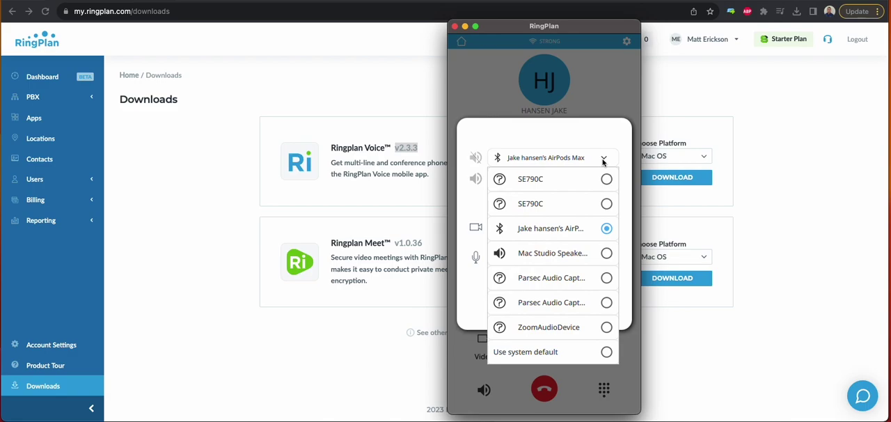
pyautogui.click(551, 228)
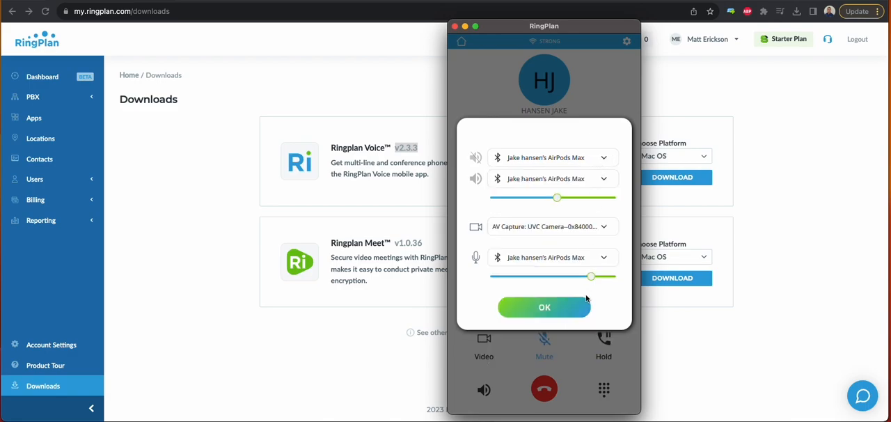
pyautogui.click(543, 306)
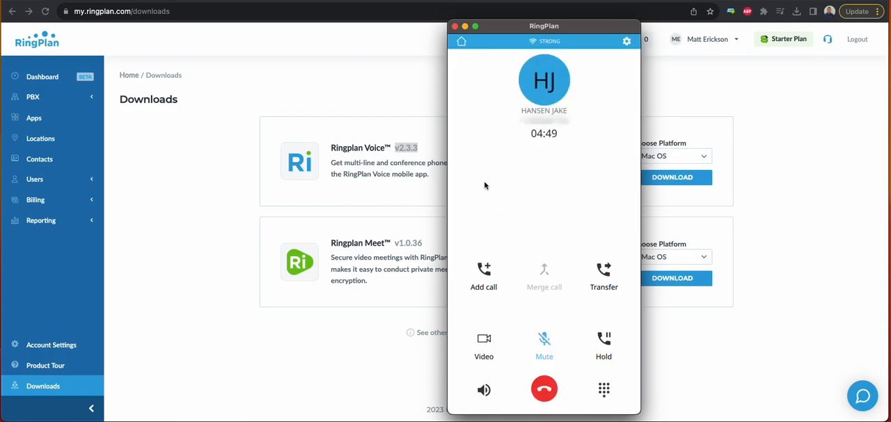
pyautogui.moveTo(443, 46)
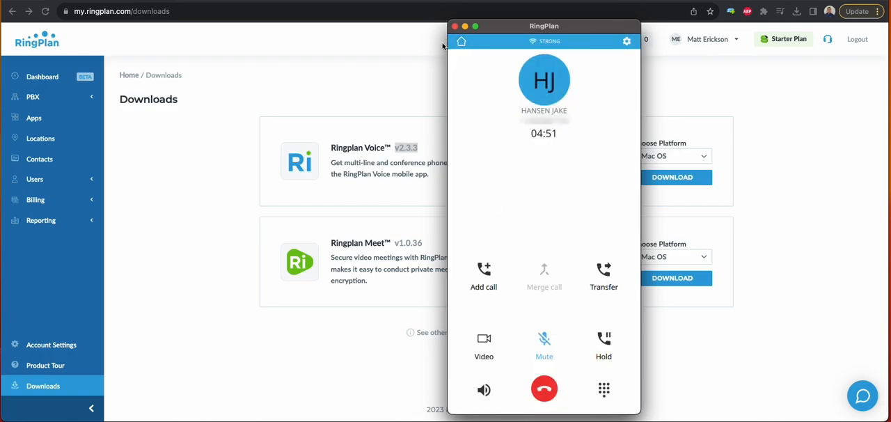
pyautogui.moveTo(437, 39)
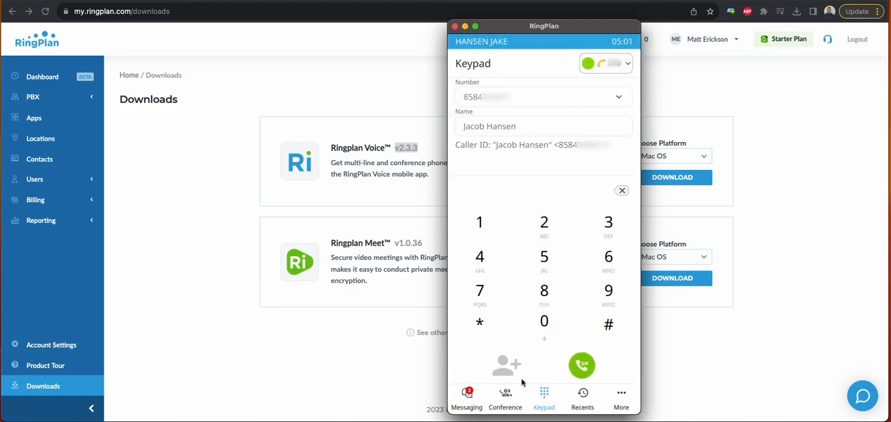
pyautogui.moveTo(482, 385)
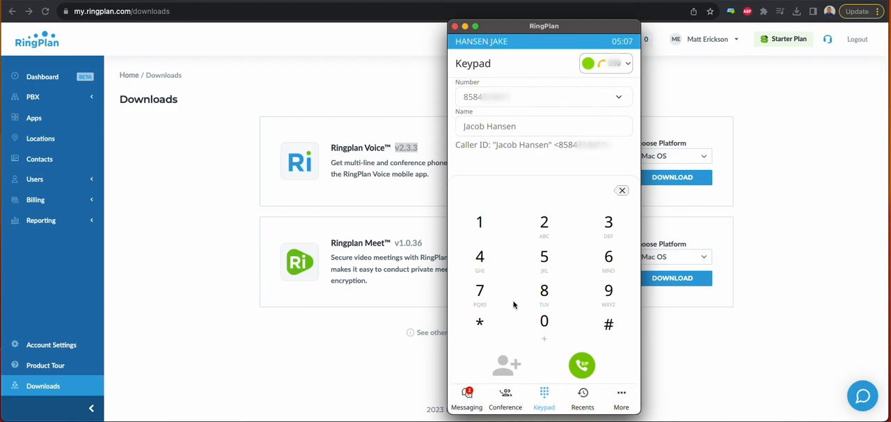
pyautogui.moveTo(518, 56)
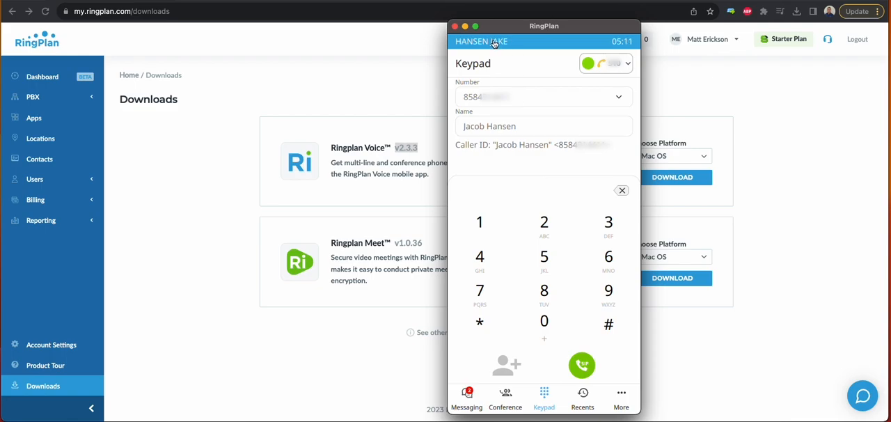
pyautogui.click(582, 365)
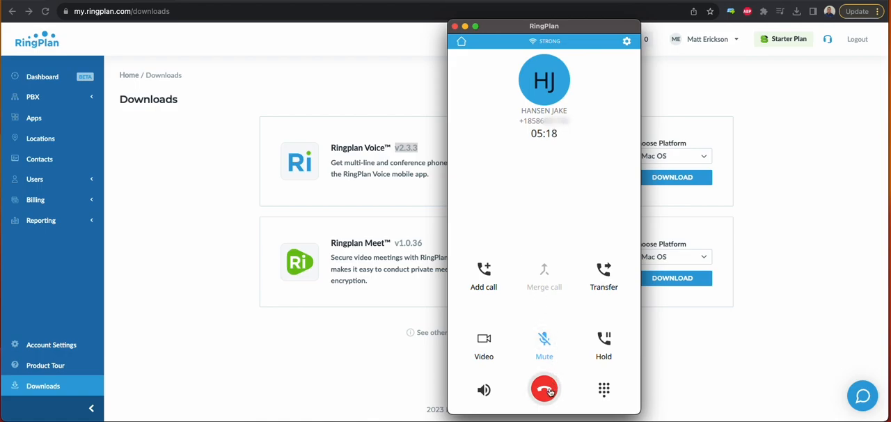
pyautogui.click(543, 389)
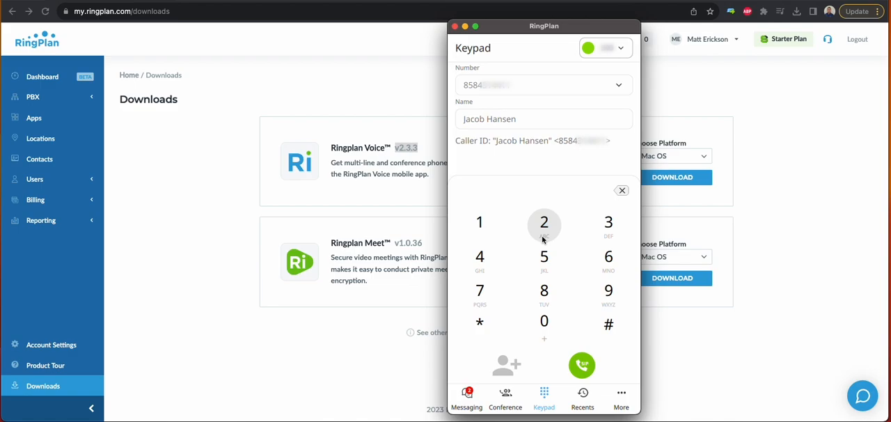
pyautogui.moveTo(545, 323)
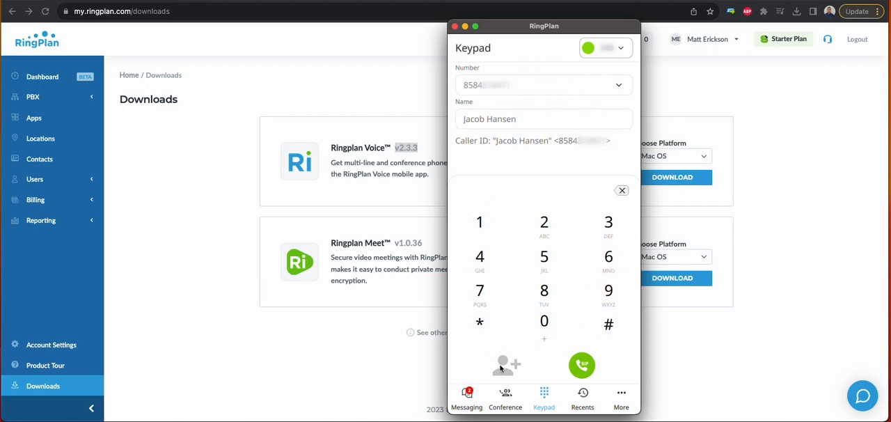
pyautogui.moveTo(487, 345)
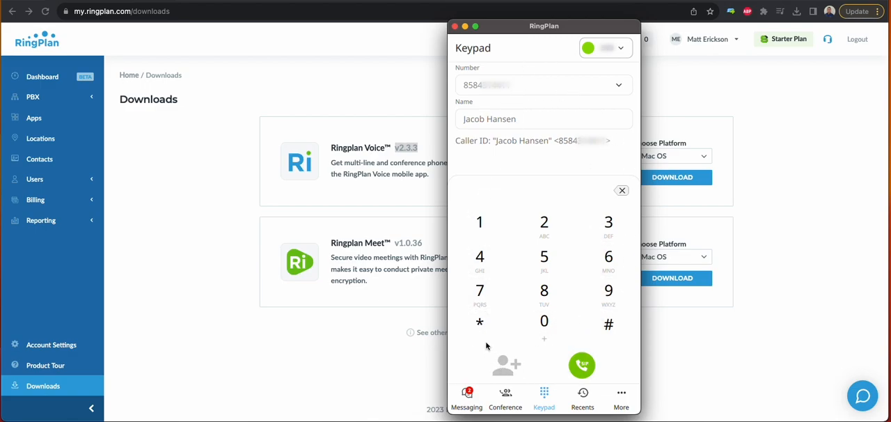
pyautogui.moveTo(513, 376)
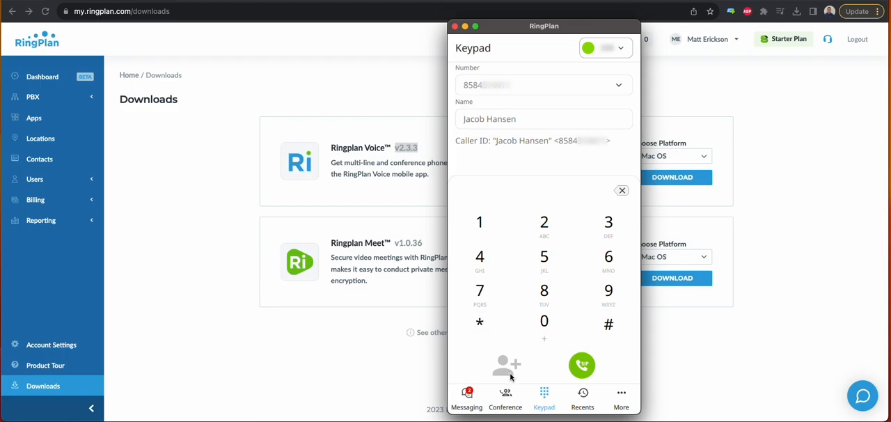